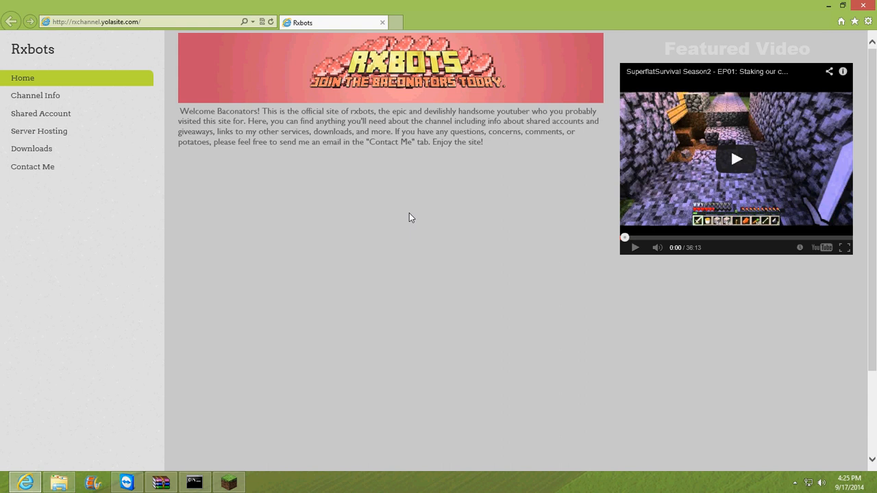
pyautogui.moveTo(404, 223)
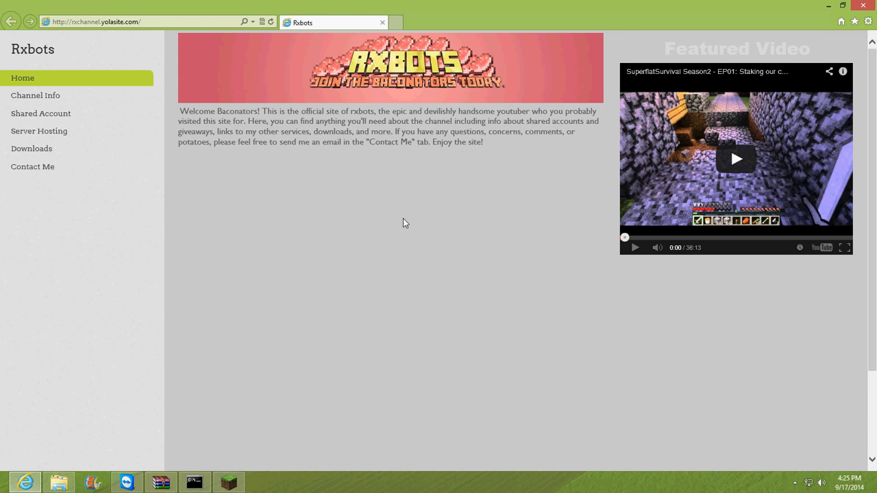
pyautogui.moveTo(402, 226)
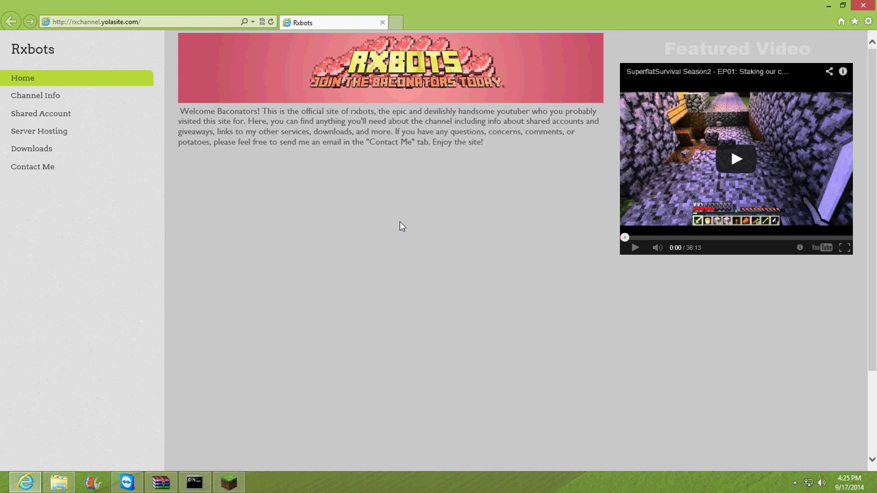
pyautogui.moveTo(370, 226)
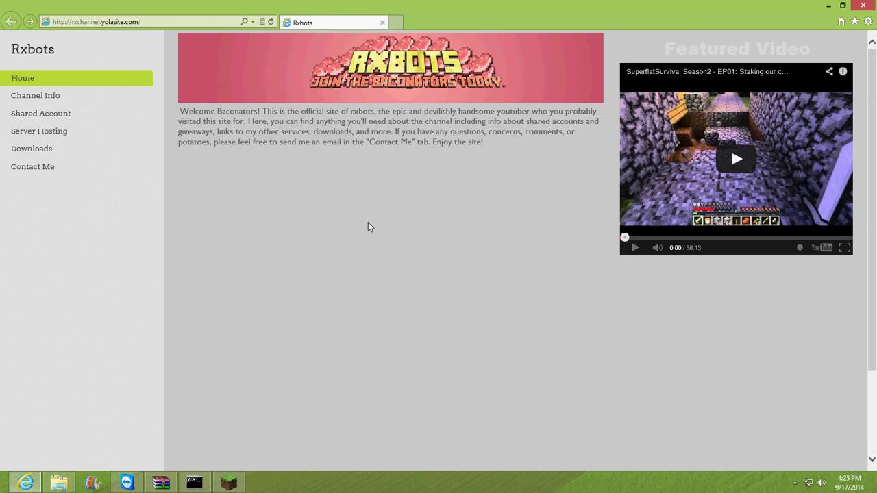
pyautogui.moveTo(429, 143)
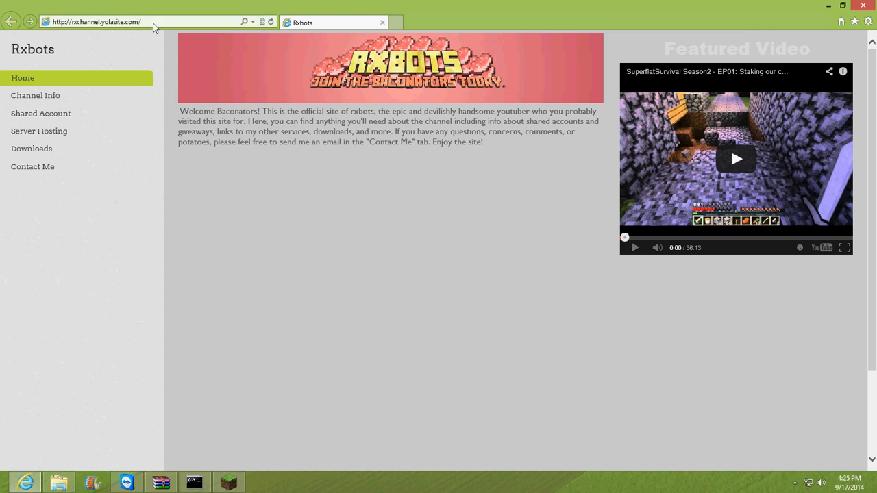
# Reload the Rxbots home page, play the featured YouTube video, then open Channel Info
pyautogui.click(102, 22)
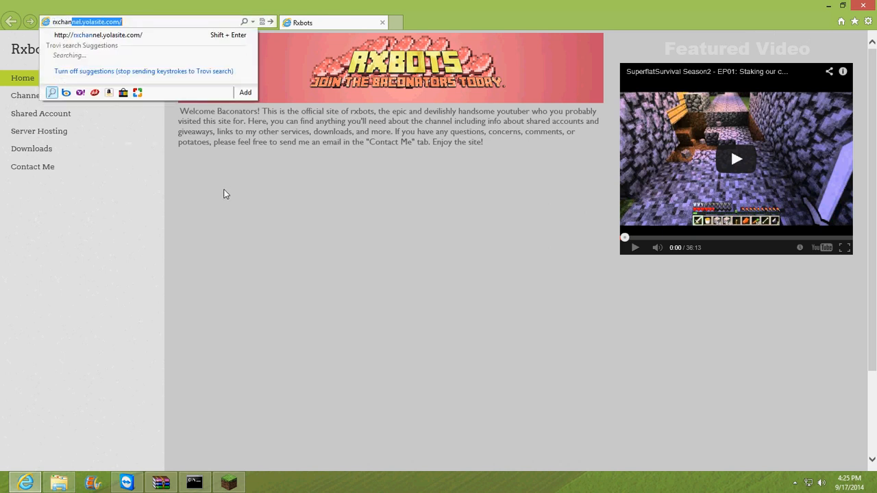
pyautogui.press('Return')
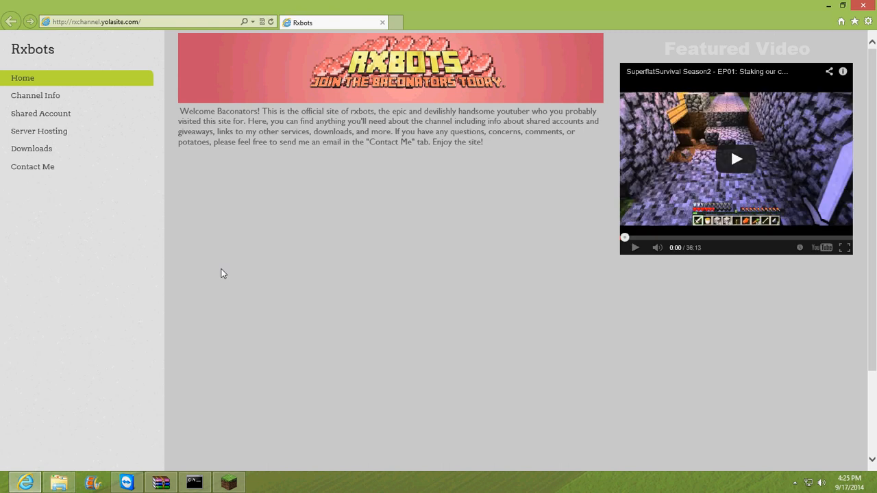
pyautogui.moveTo(329, 221)
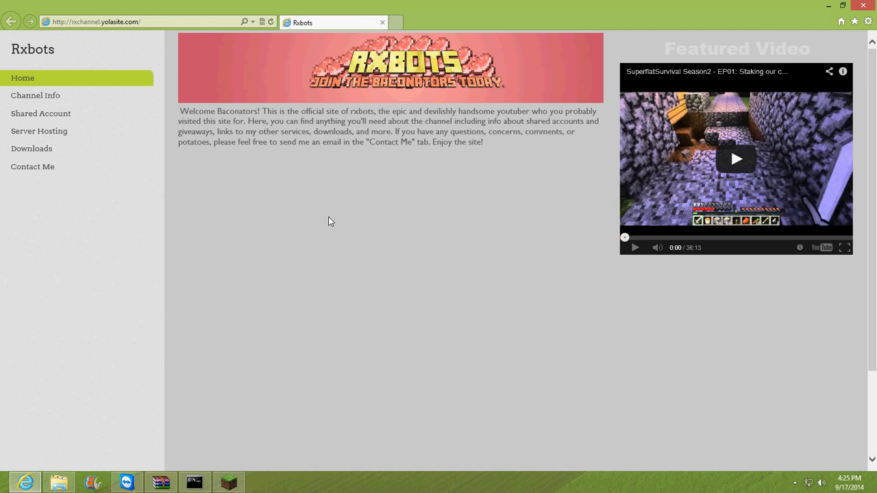
pyautogui.moveTo(356, 197)
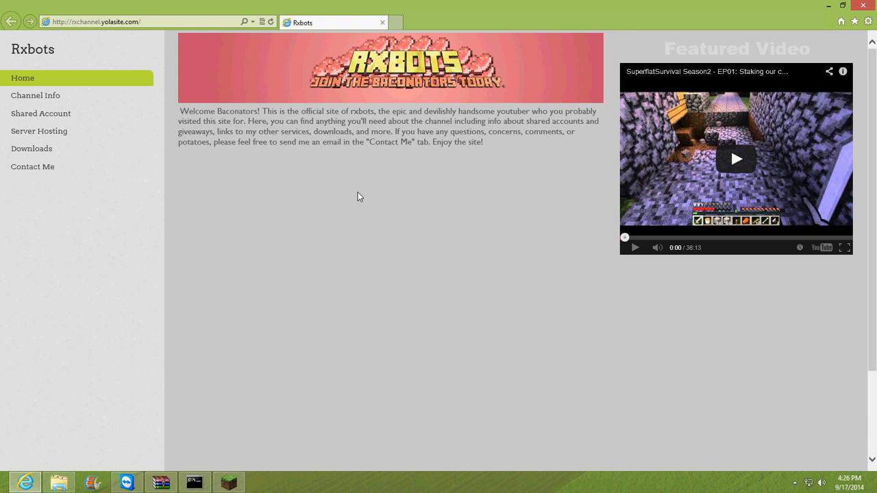
pyautogui.moveTo(349, 207)
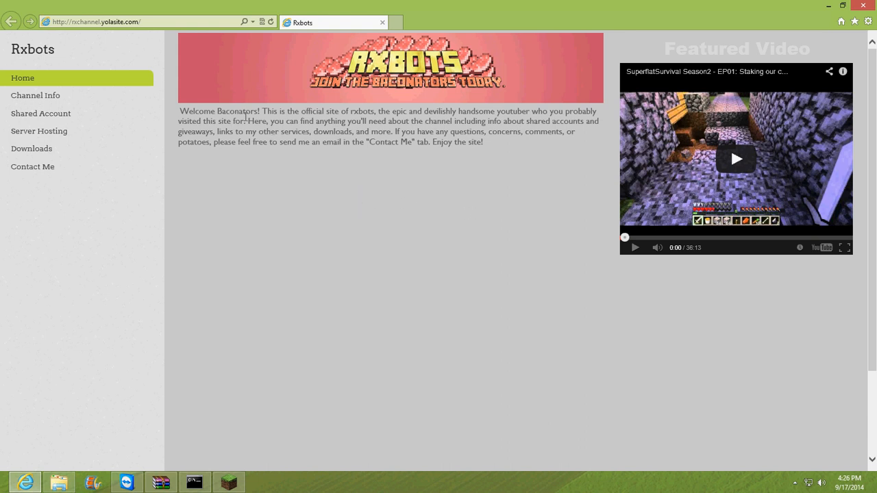
pyautogui.moveTo(676, 163)
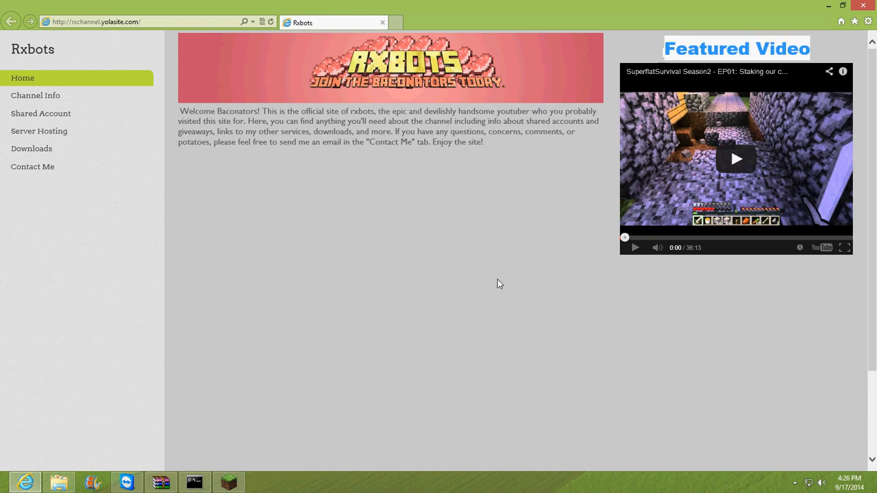
pyautogui.scroll(-3)
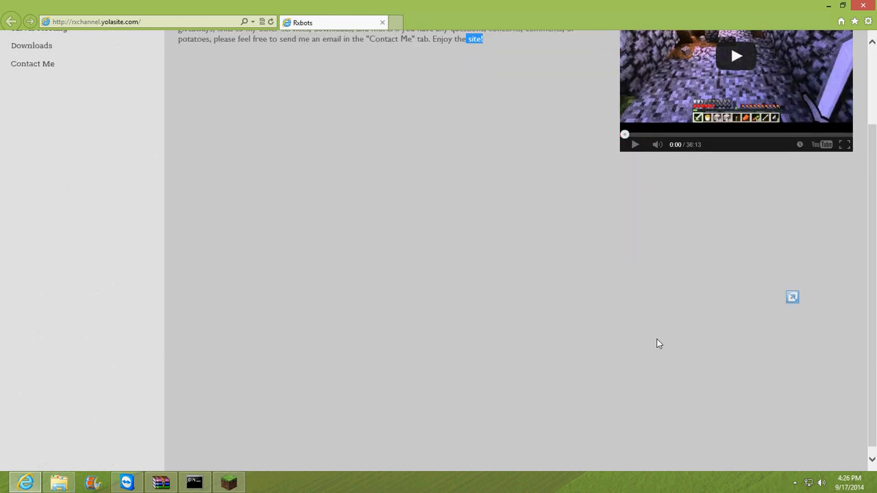
pyautogui.scroll(3)
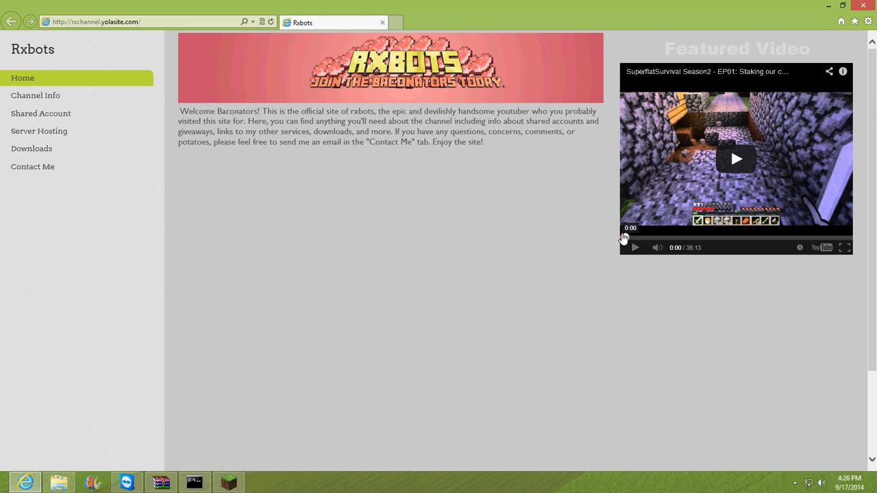
pyautogui.moveTo(730, 174)
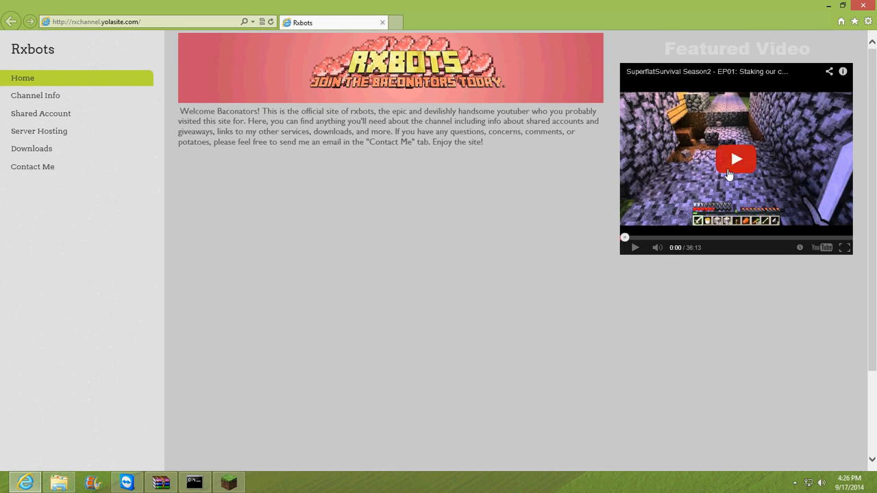
pyautogui.click(736, 159)
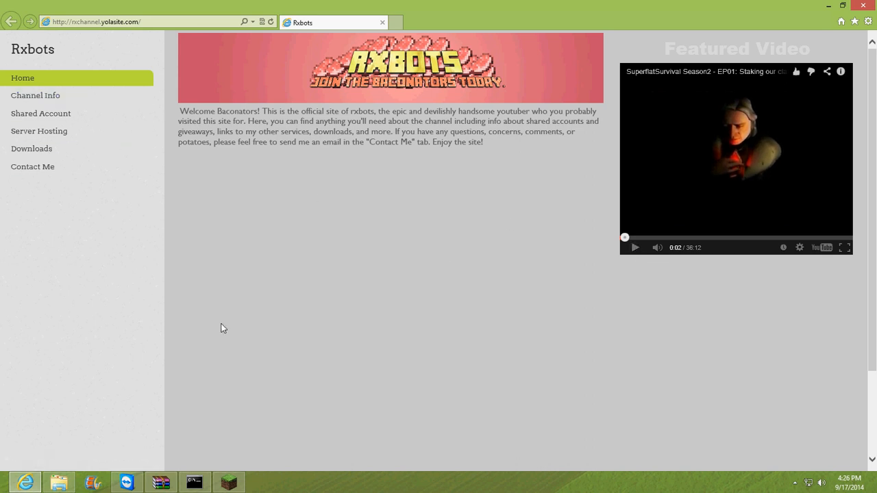
pyautogui.click(35, 95)
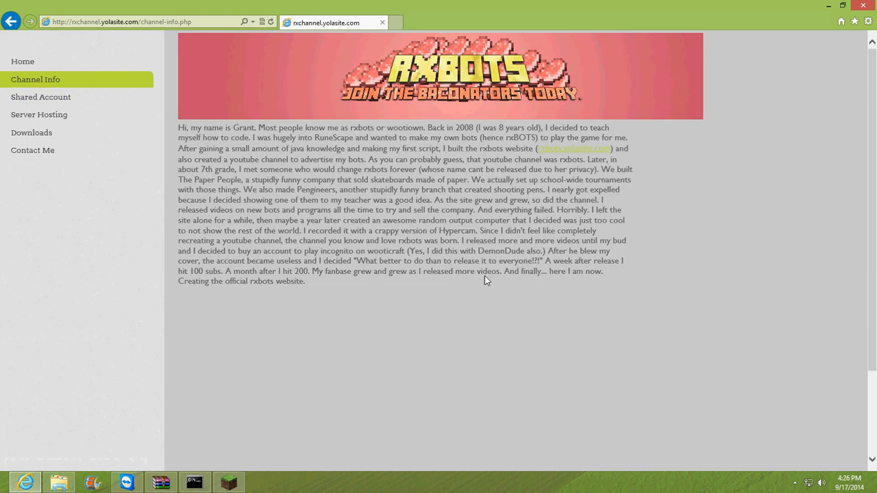
pyautogui.moveTo(40, 96)
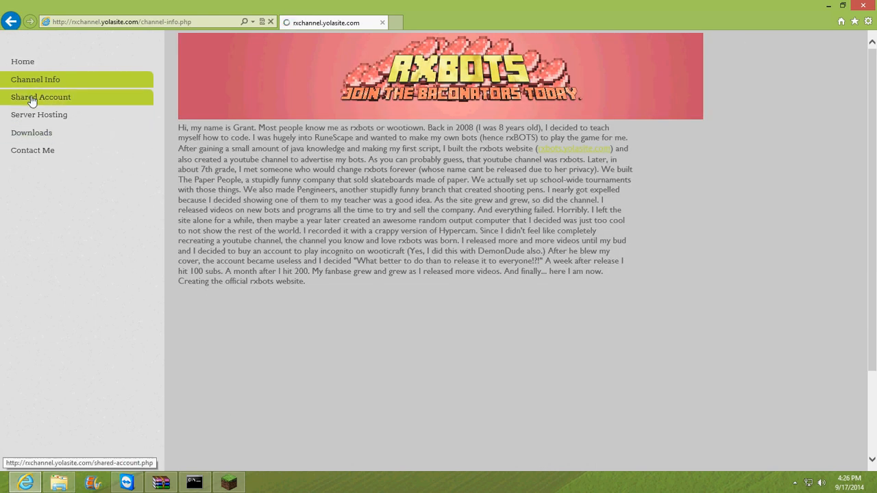
pyautogui.click(40, 97)
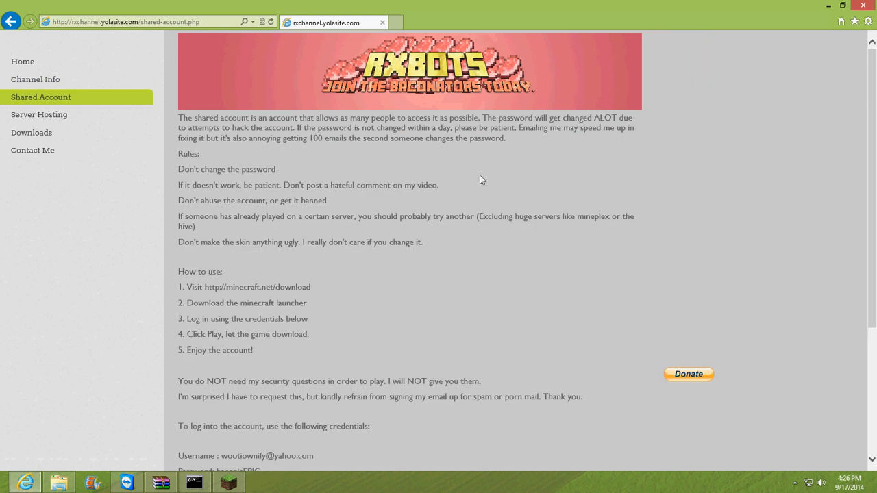
pyautogui.scroll(-3)
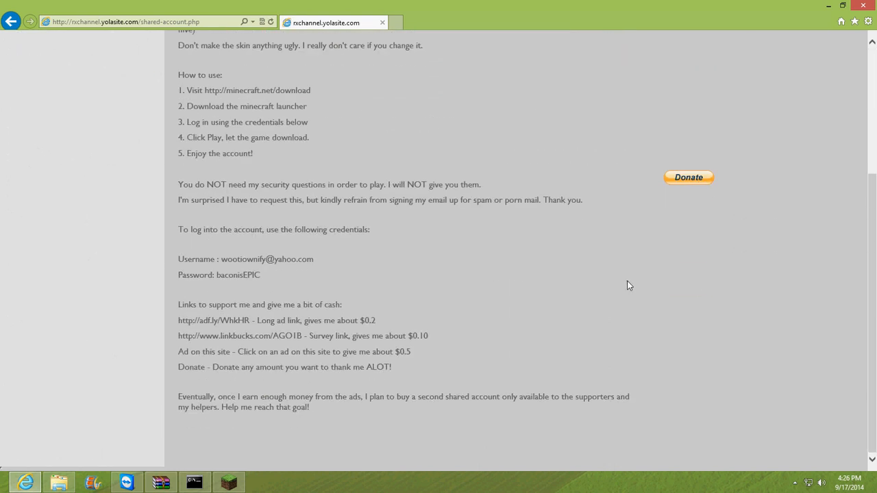
pyautogui.moveTo(334, 364)
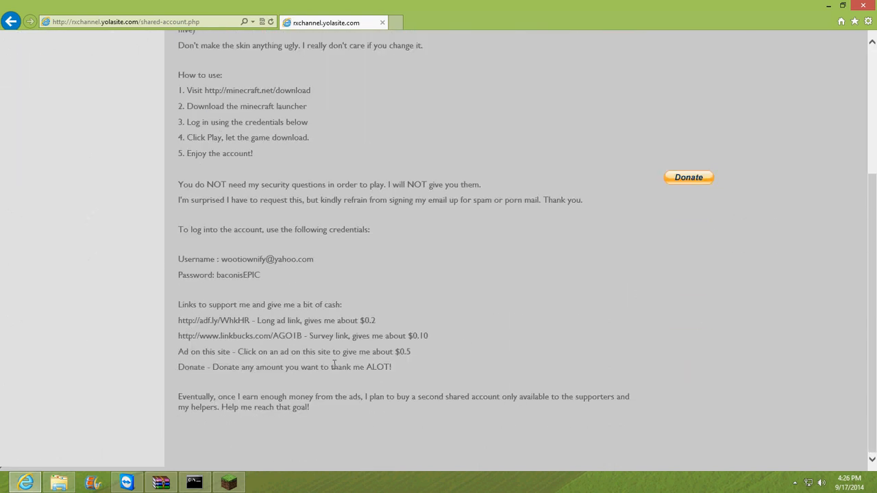
pyautogui.scroll(3)
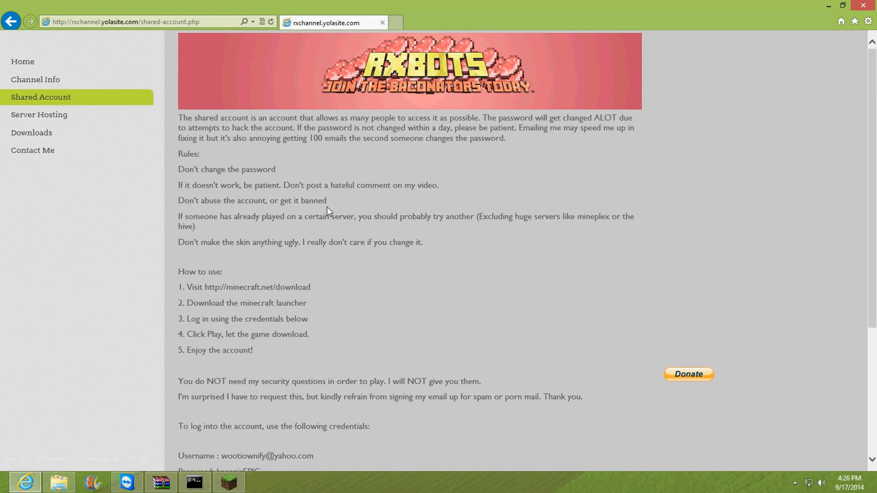
pyautogui.moveTo(228, 226)
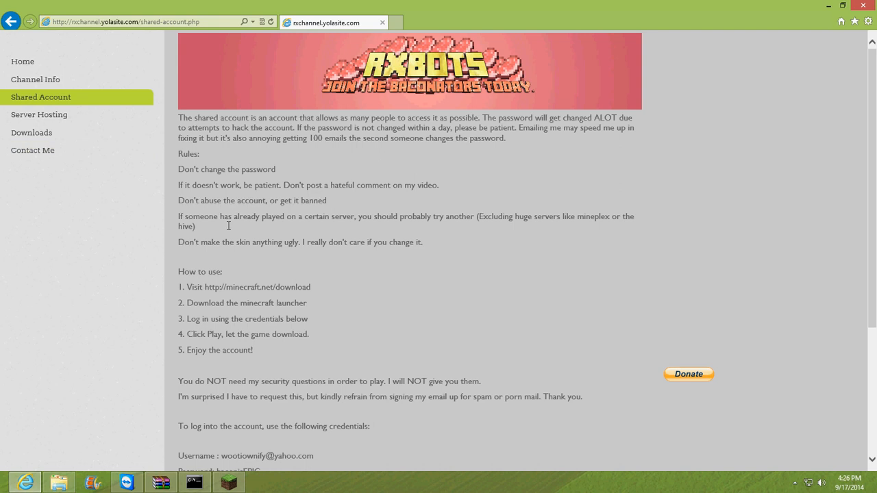
pyautogui.moveTo(330, 216)
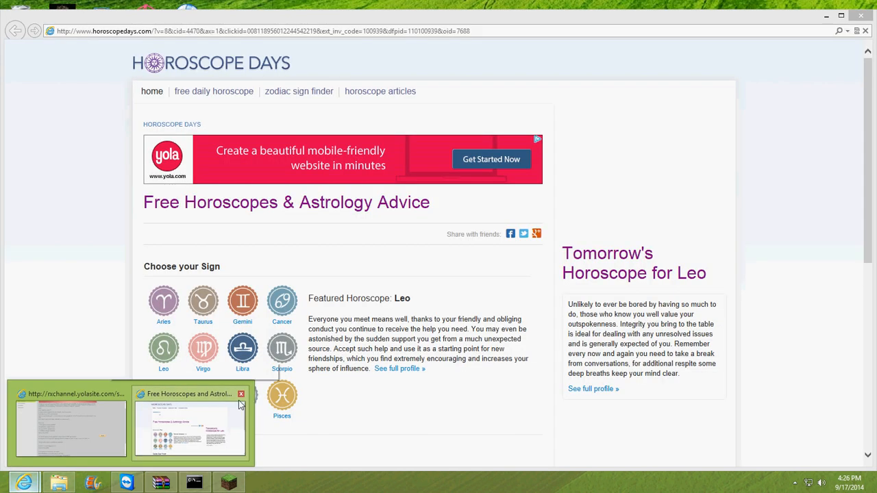
pyautogui.click(71, 423)
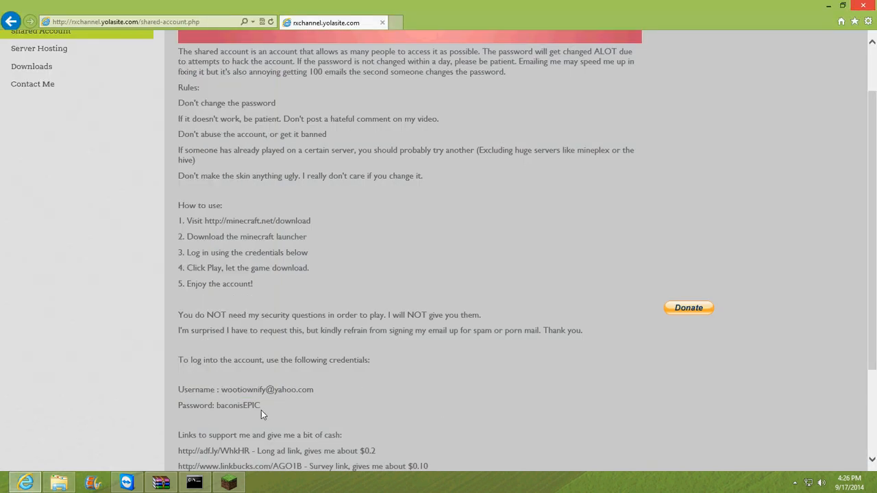
pyautogui.scroll(-3)
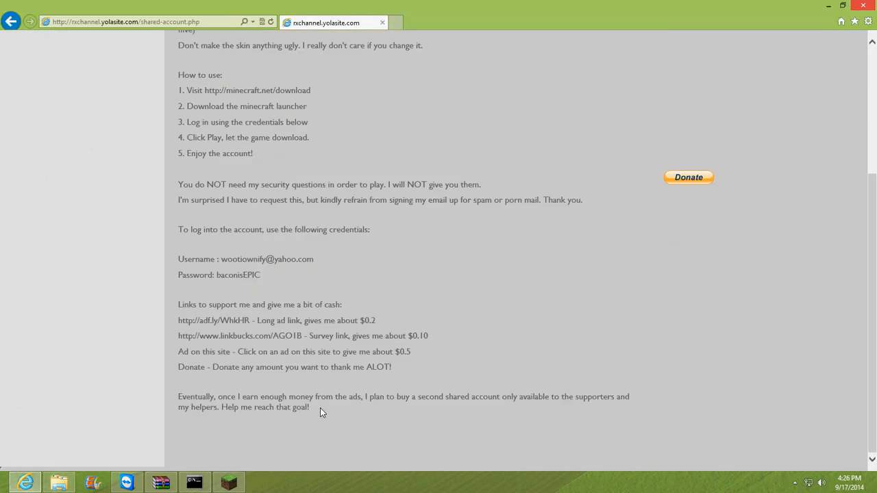
pyautogui.moveTo(328, 396)
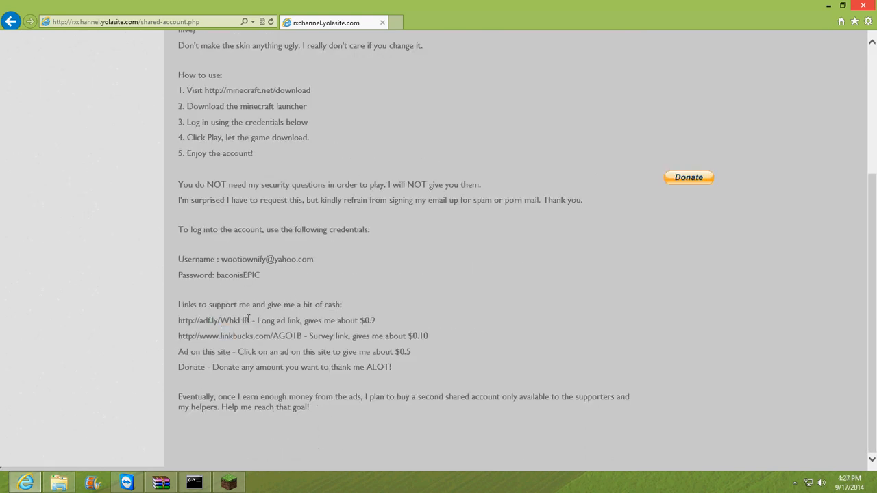
pyautogui.scroll(3)
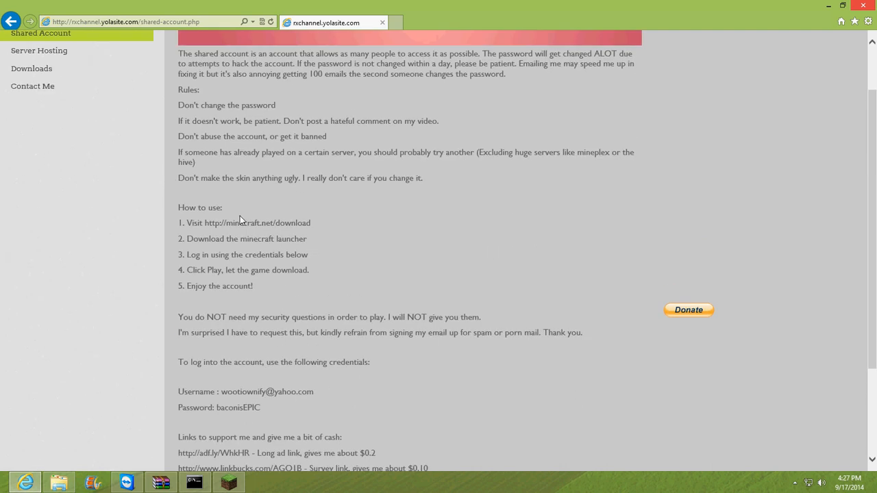
pyautogui.scroll(3)
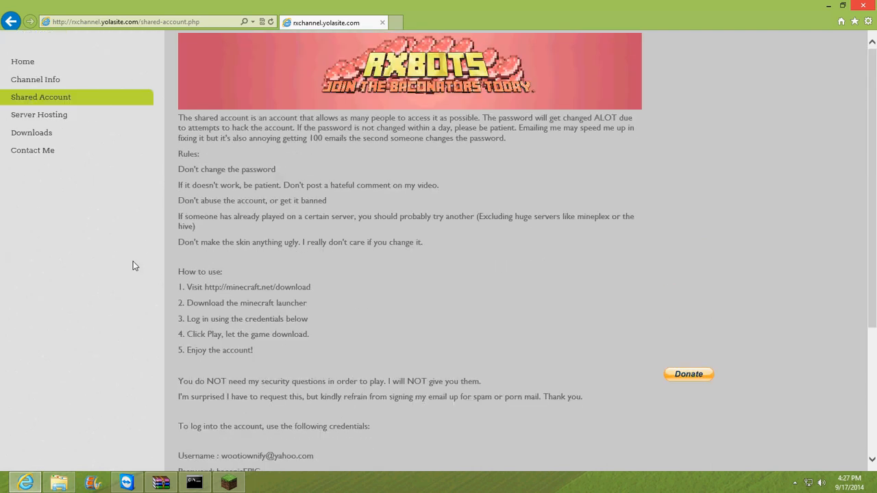
pyautogui.moveTo(291, 315)
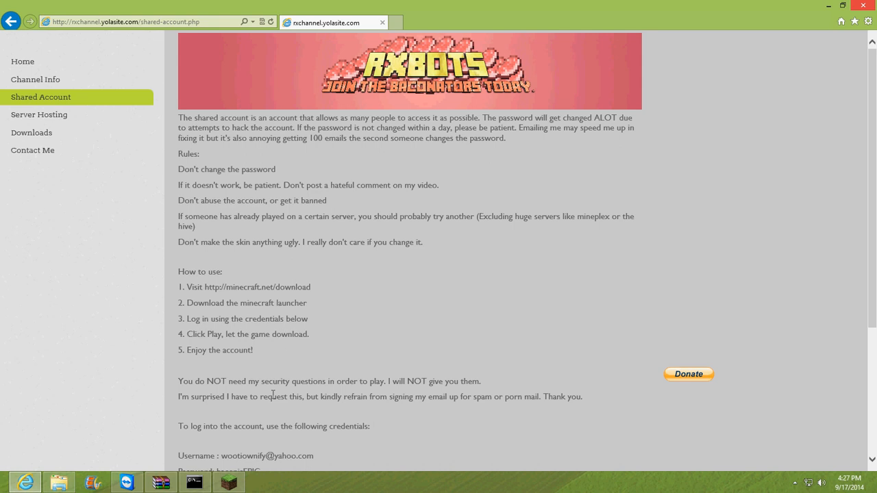
pyautogui.moveTo(296, 252)
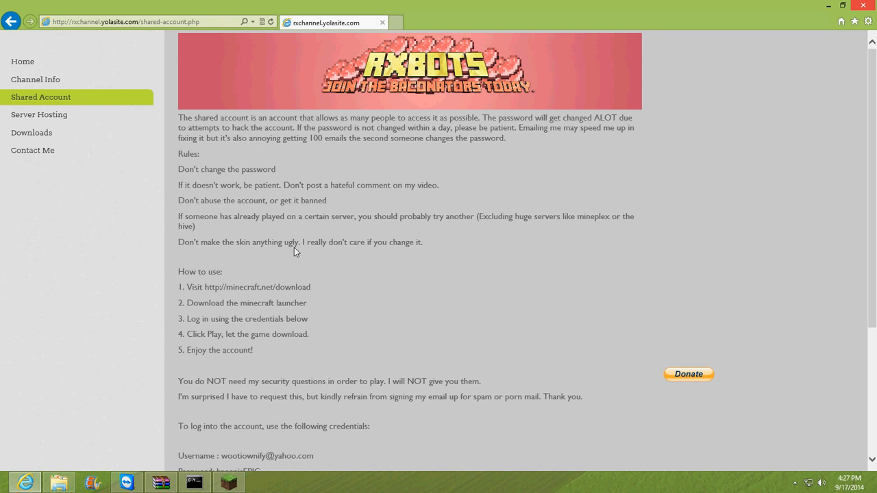
pyautogui.moveTo(293, 301)
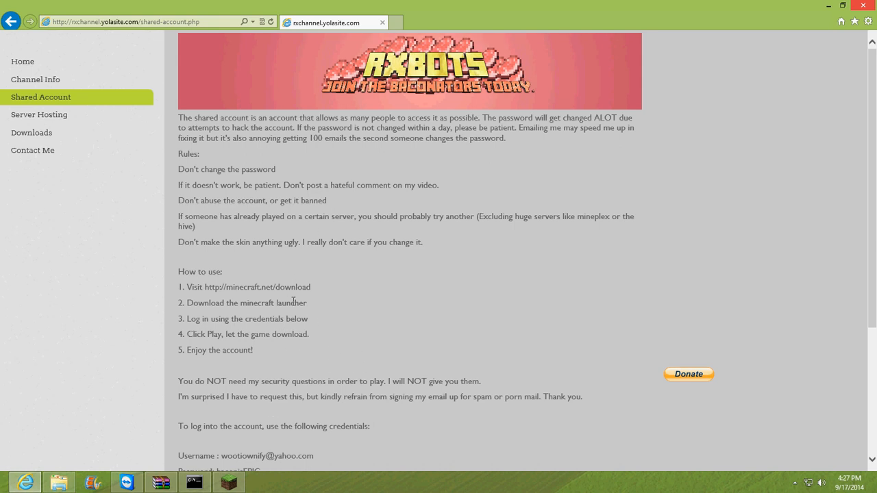
pyautogui.moveTo(270, 451)
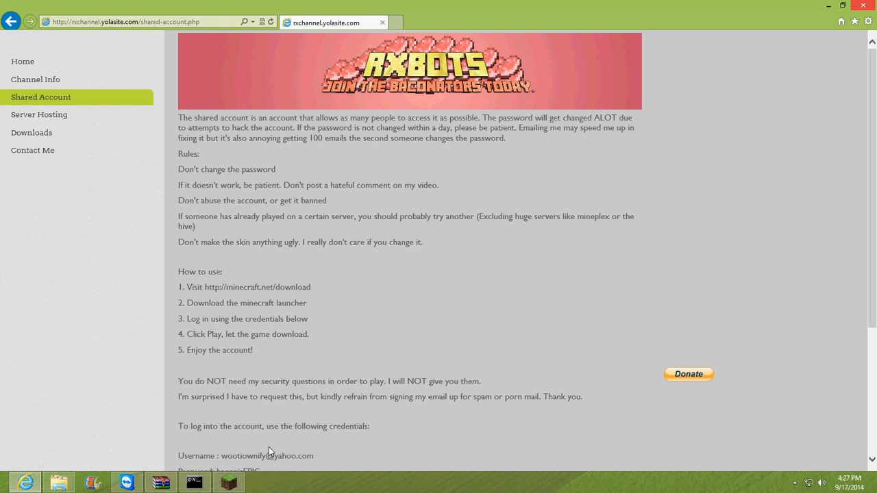
pyautogui.moveTo(269, 452)
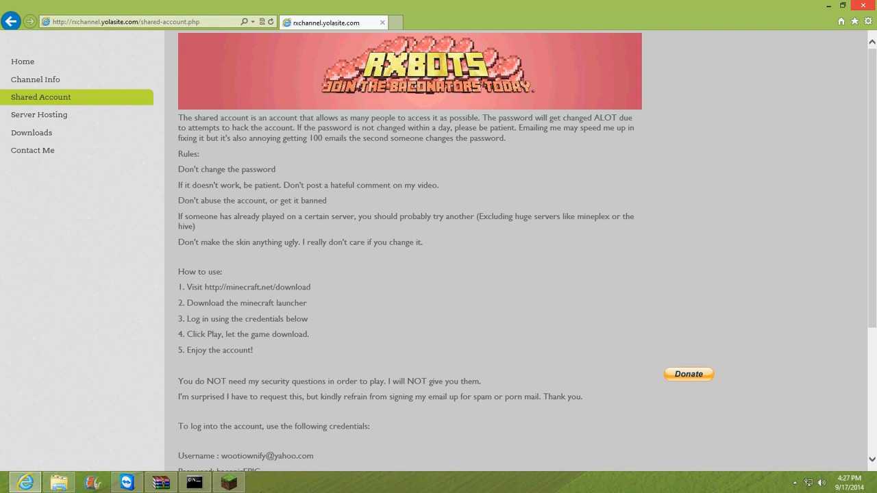
pyautogui.moveTo(426, 392)
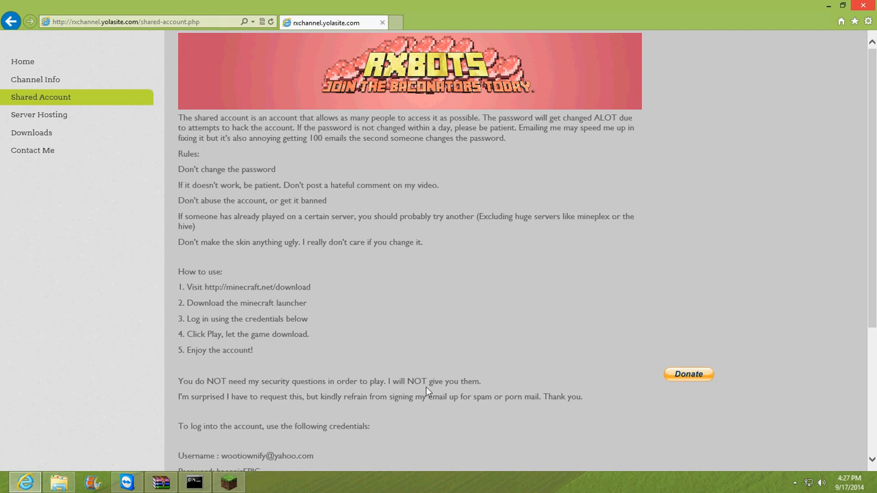
pyautogui.moveTo(350, 422)
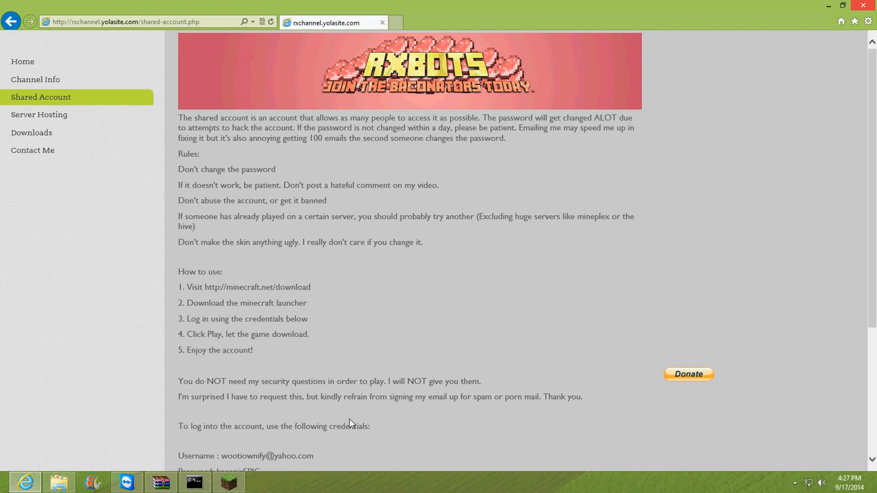
pyautogui.scroll(-3)
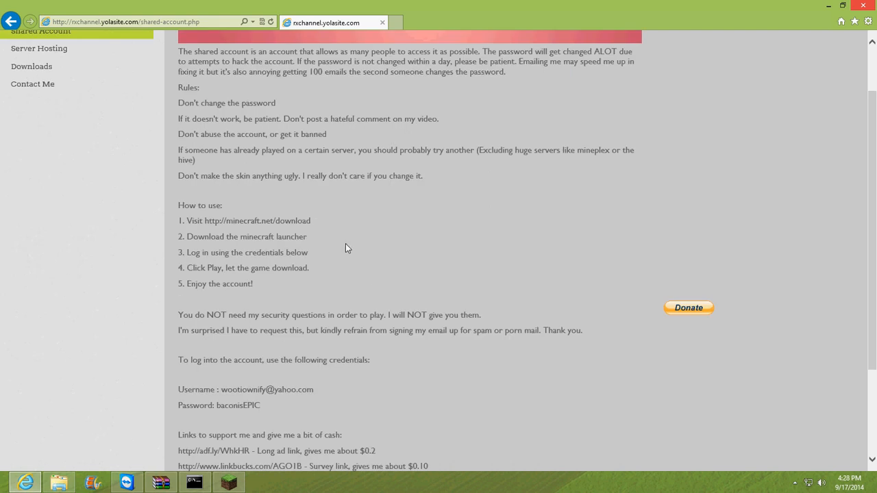
pyautogui.scroll(-3)
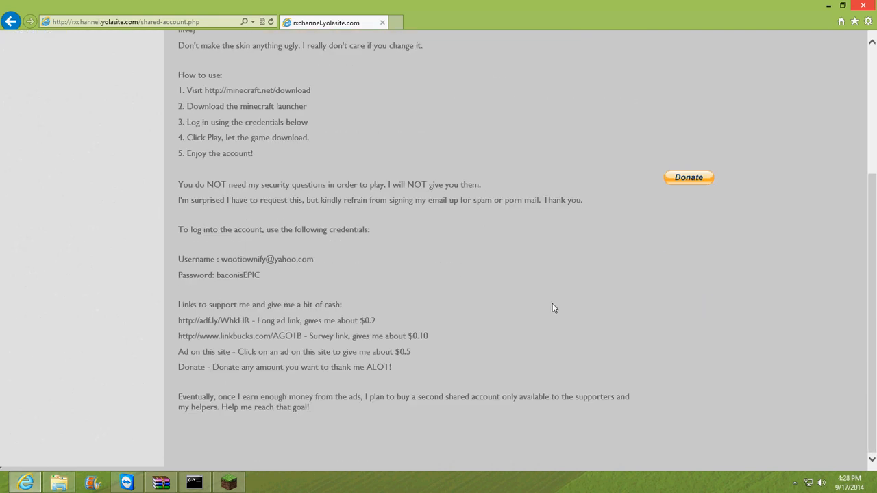
pyautogui.scroll(3)
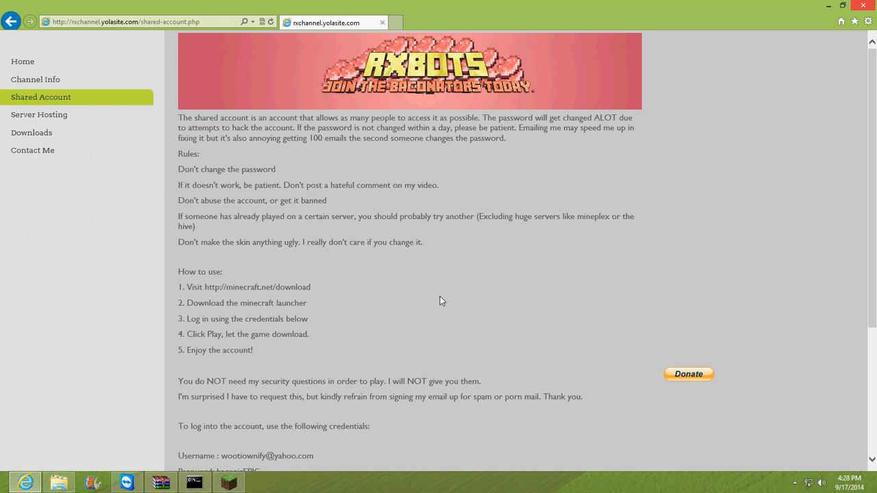
pyautogui.moveTo(431, 313)
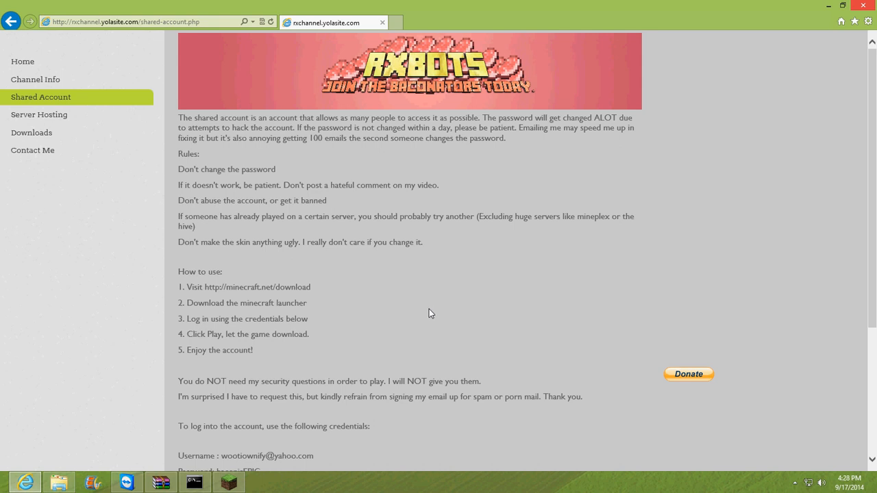
pyautogui.moveTo(424, 370)
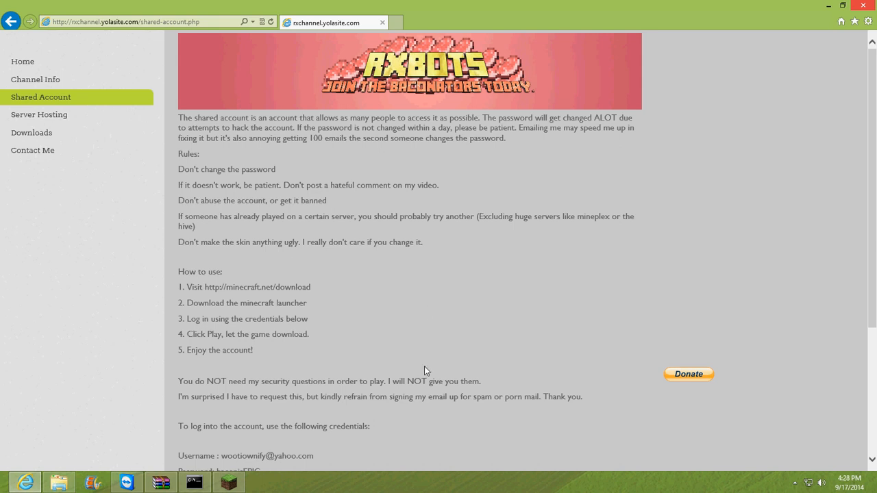
pyautogui.moveTo(425, 366)
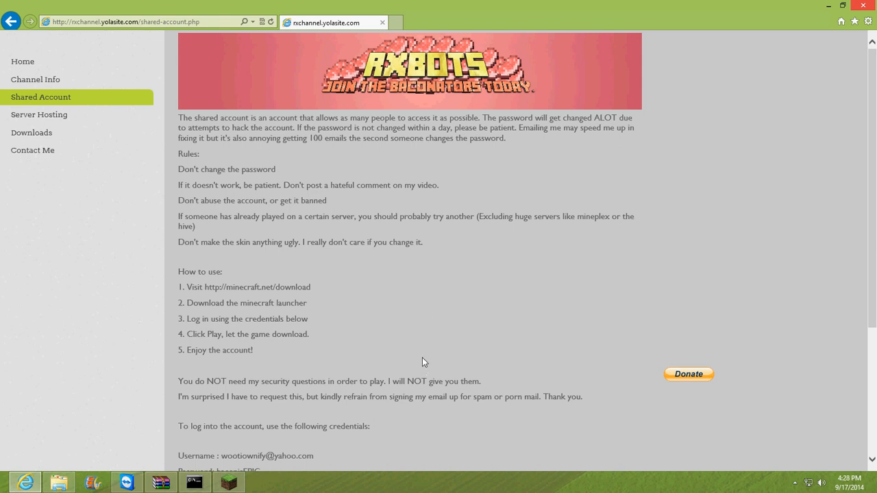
pyautogui.moveTo(437, 397)
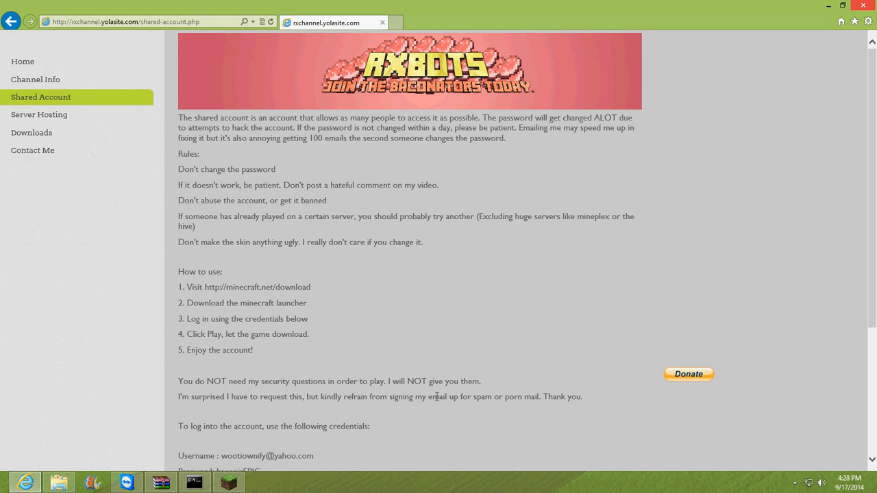
pyautogui.moveTo(248, 283)
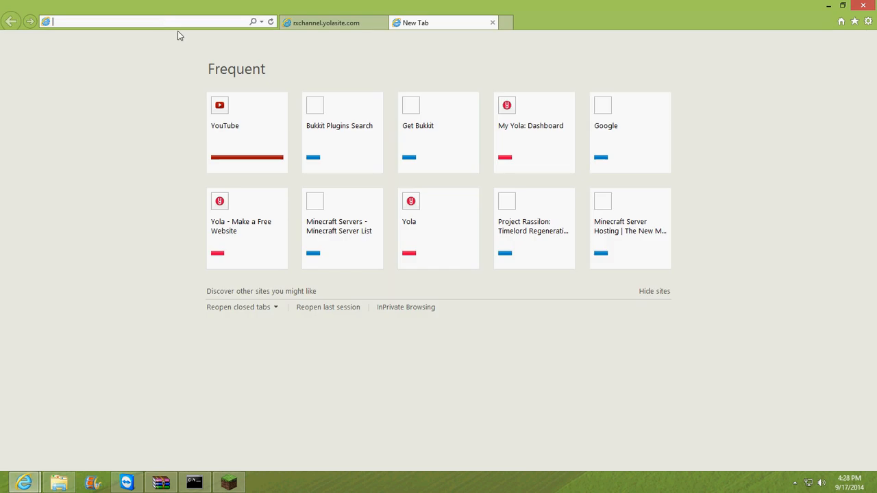
# Load minecraft.net/download in a new tab, dismiss the warning and Mousecraft ad, return to rxbots
pyautogui.write('minecraft.net.')
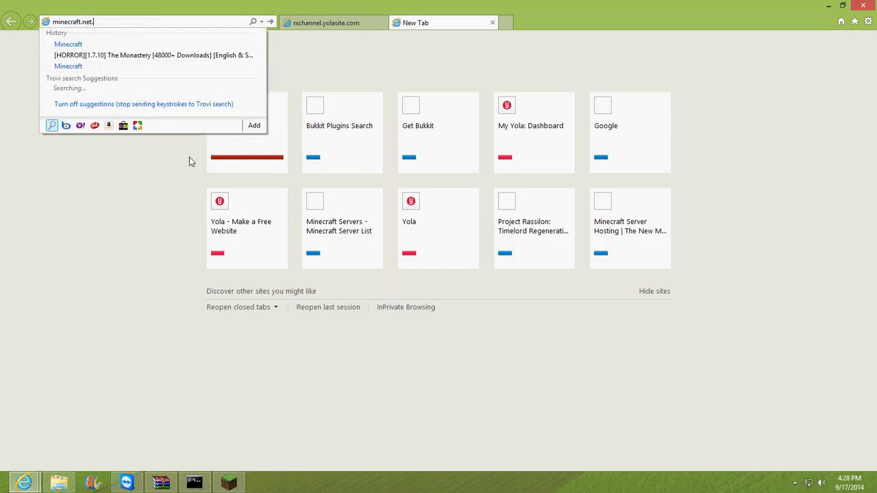
pyautogui.write('/download')
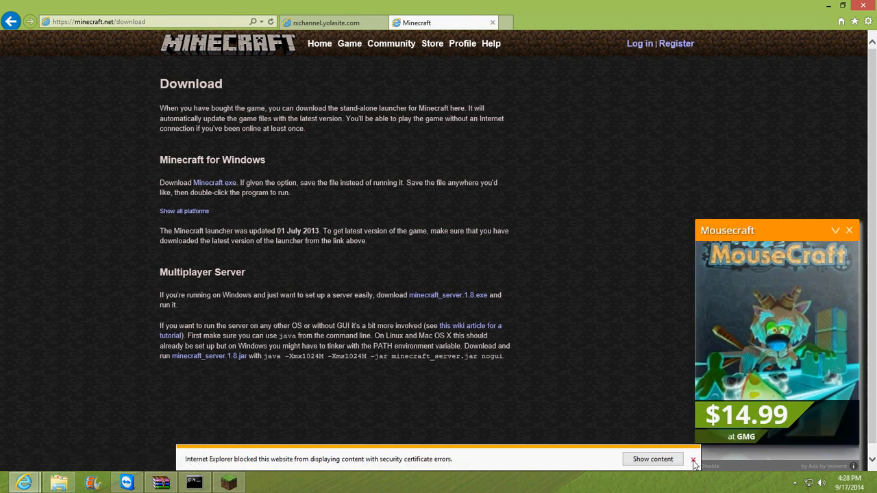
pyautogui.click(693, 459)
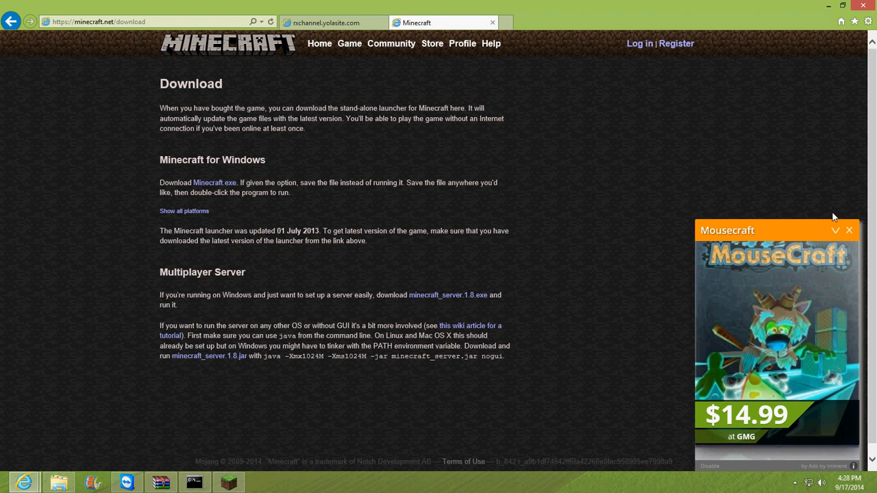
pyautogui.click(850, 230)
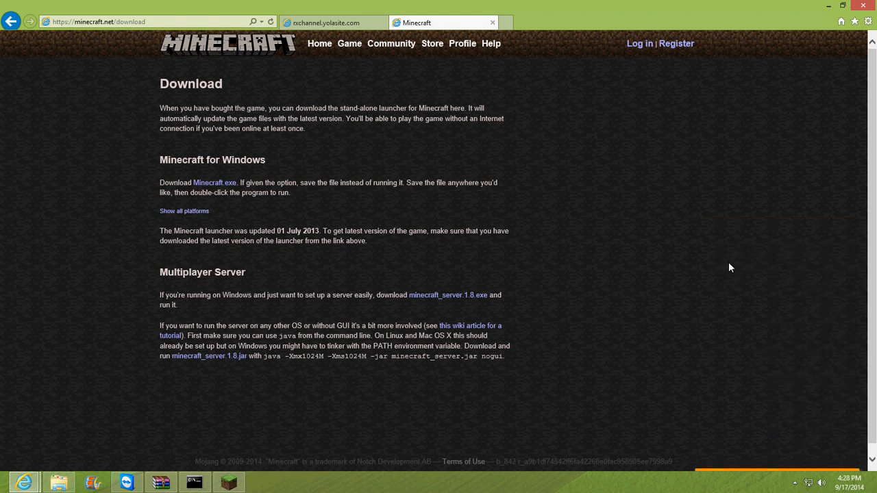
pyautogui.click(332, 23)
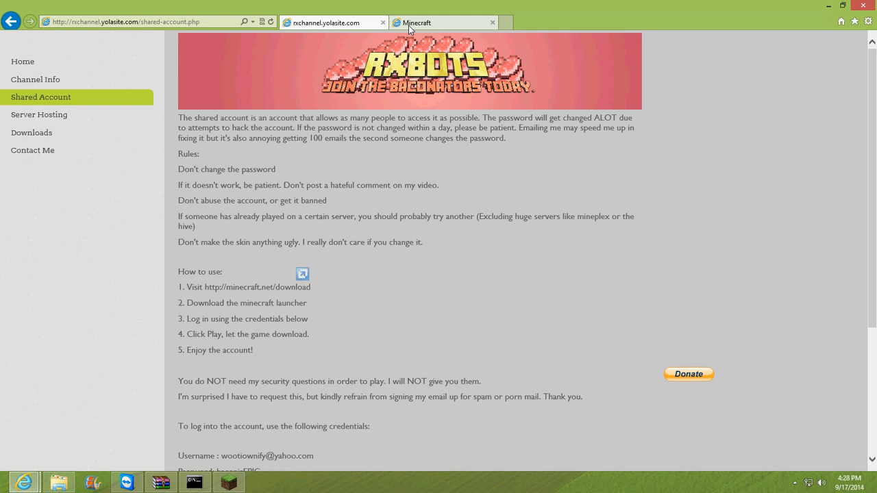
# Close the Minecraft tab and log into the launcher with the shared wootiownify account
pyautogui.click(493, 22)
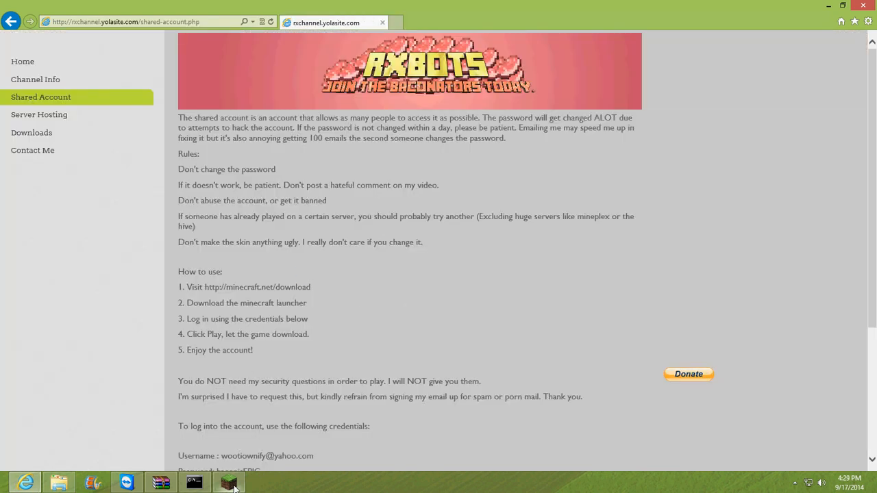
pyautogui.click(228, 481)
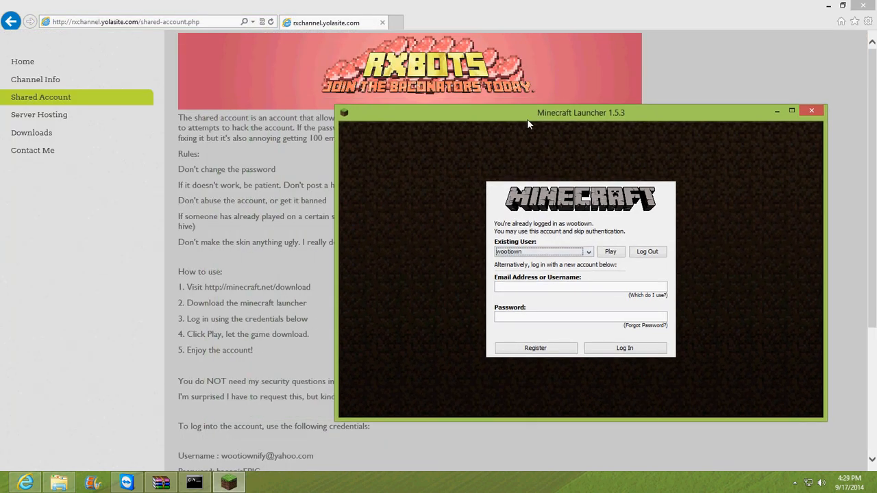
pyautogui.click(580, 286)
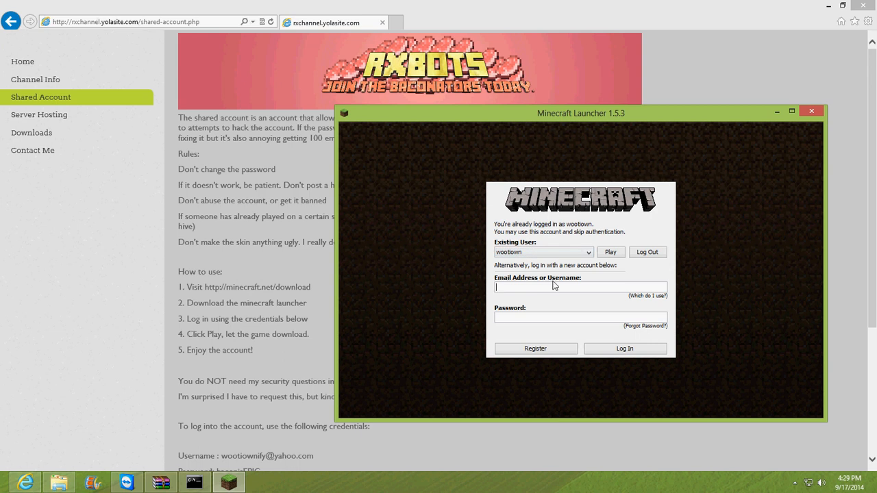
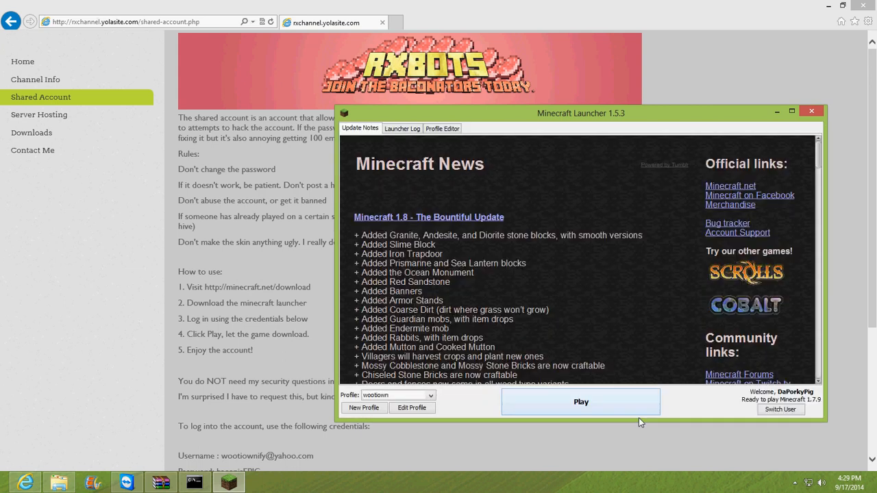
pyautogui.click(581, 402)
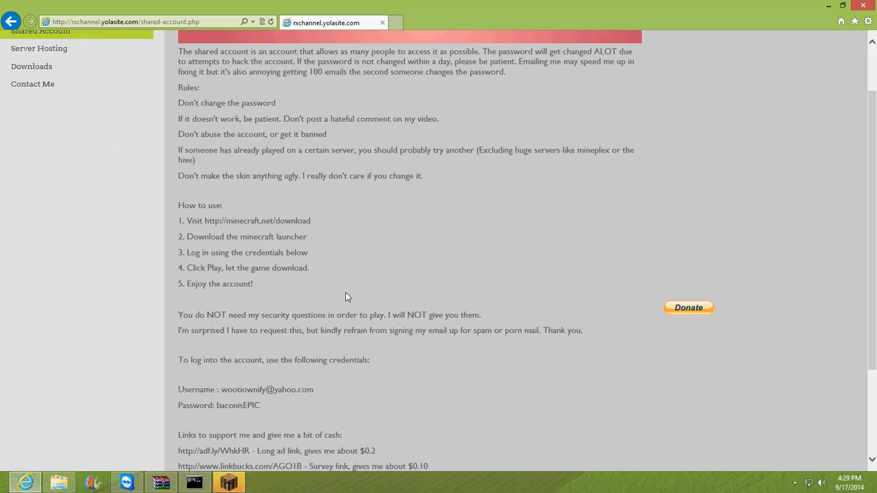
pyautogui.moveTo(381, 275)
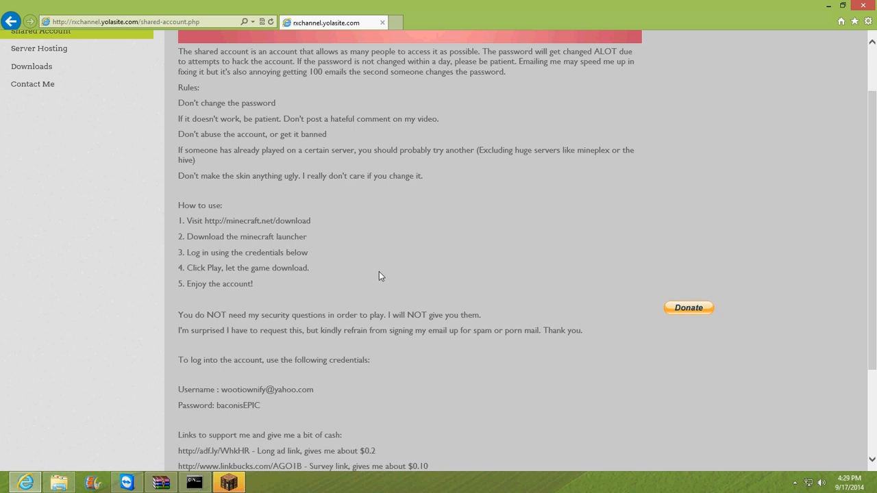
pyautogui.moveTo(372, 291)
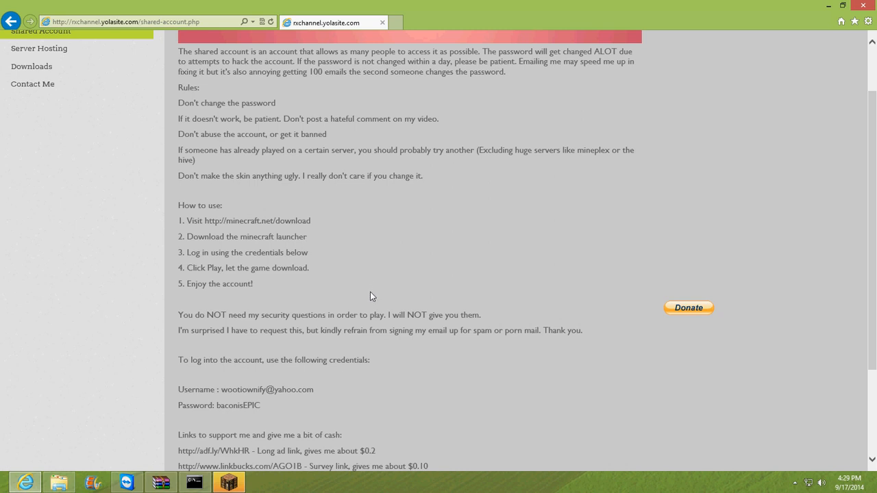
pyautogui.moveTo(248, 448)
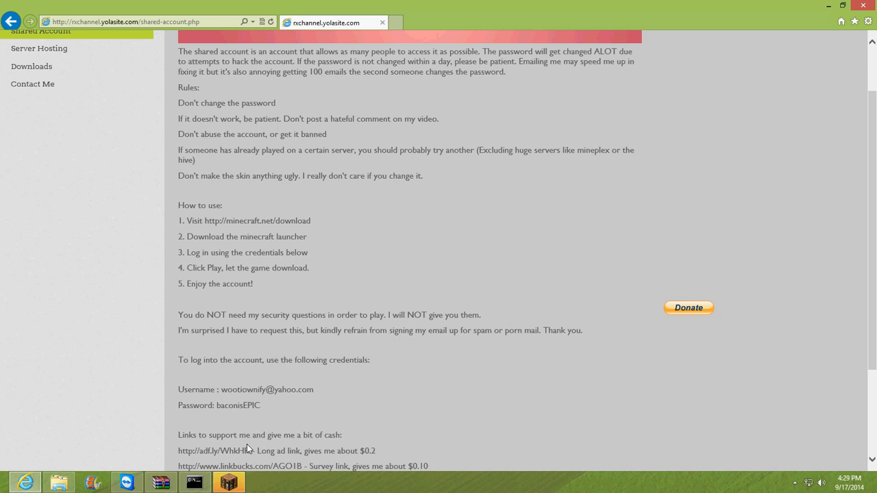
pyautogui.click(228, 482)
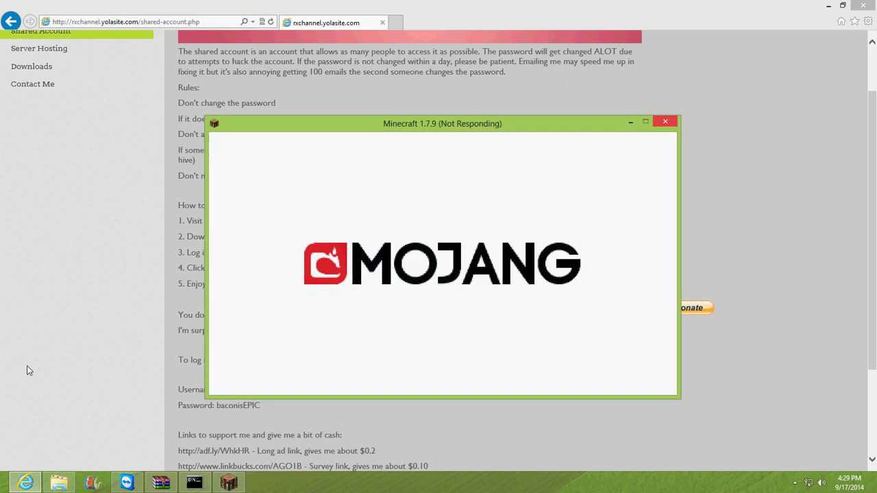
pyautogui.click(664, 122)
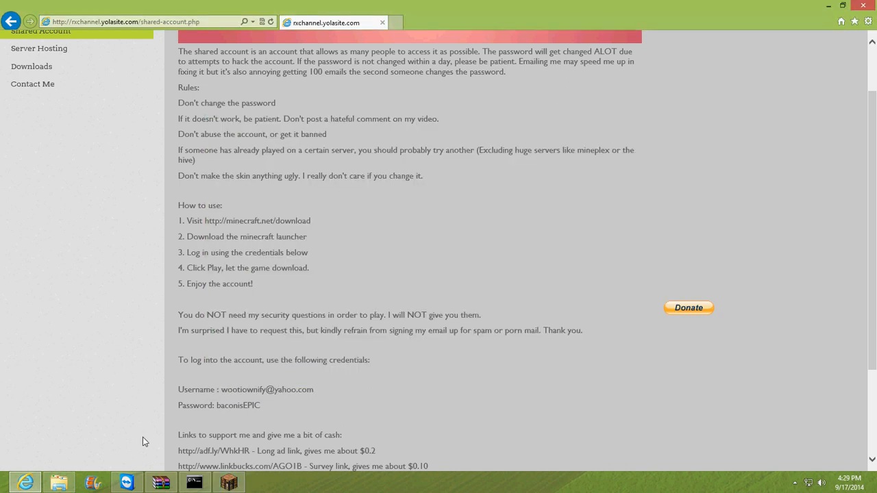
pyautogui.scroll(-3)
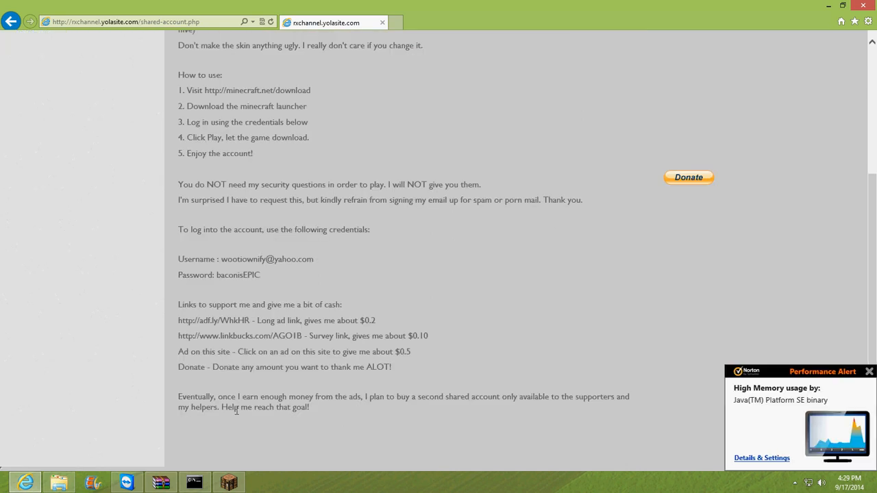
pyautogui.click(229, 482)
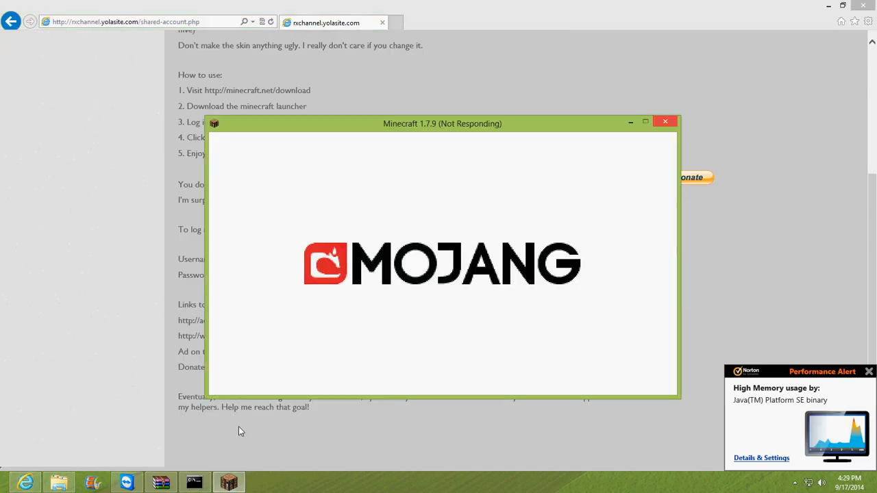
pyautogui.click(665, 122)
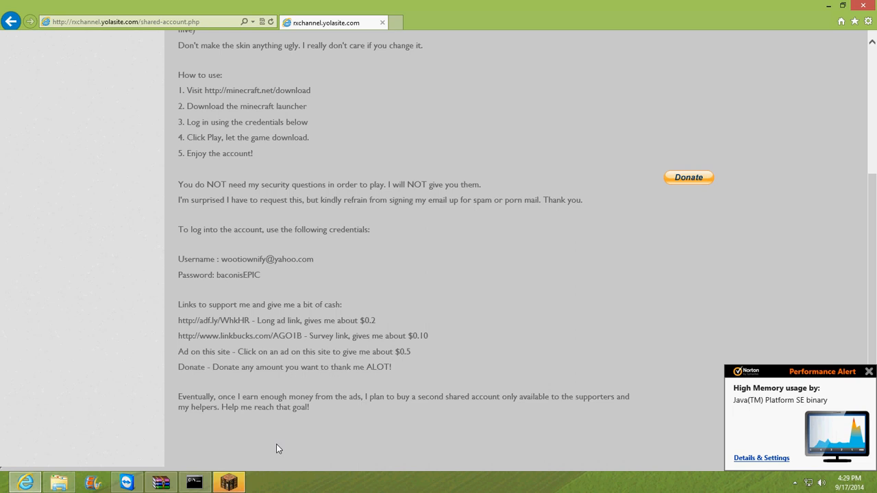
# Join a multiplayer server, open the inventory, and send /mail clear in chat
pyautogui.click(229, 482)
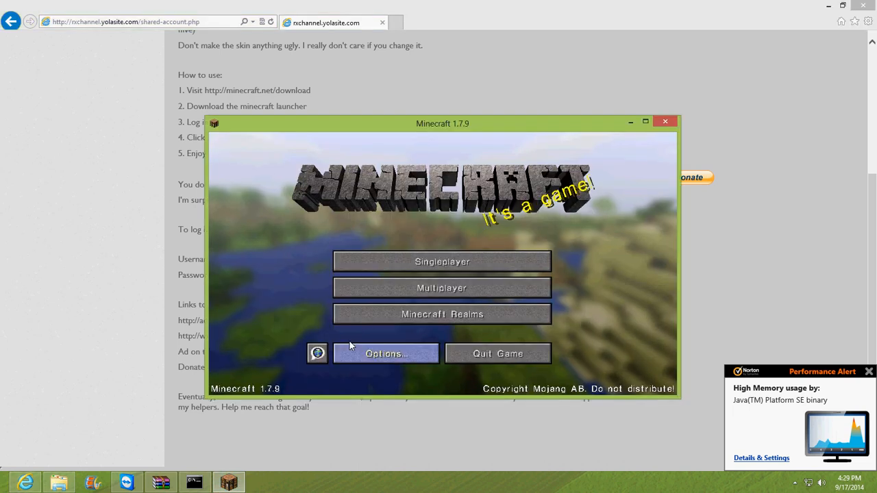
pyautogui.moveTo(396, 238)
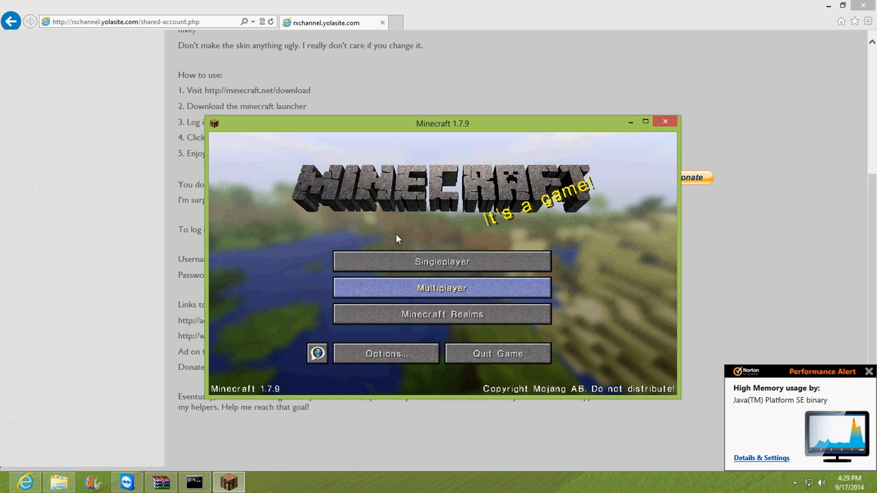
pyautogui.click(441, 288)
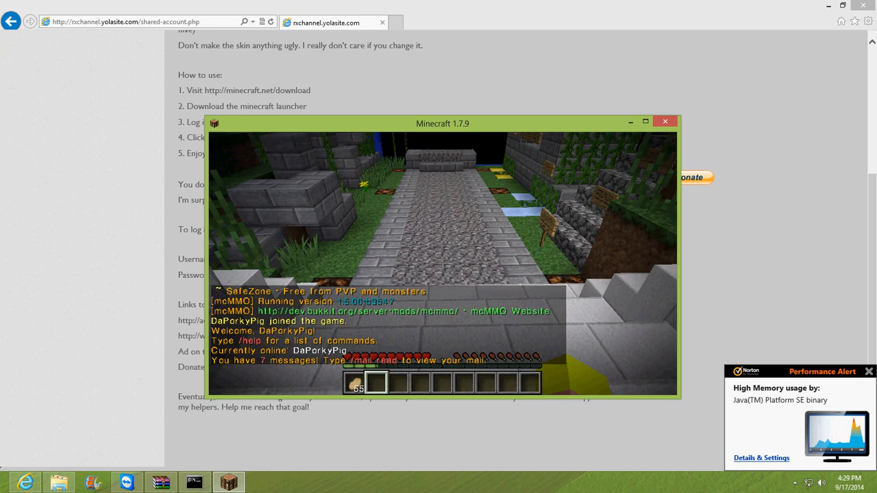
pyautogui.press('e')
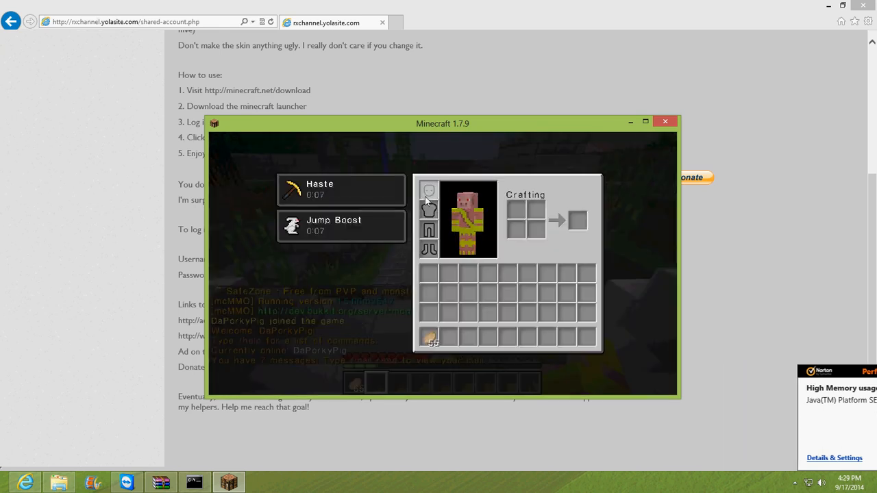
pyautogui.moveTo(470, 233)
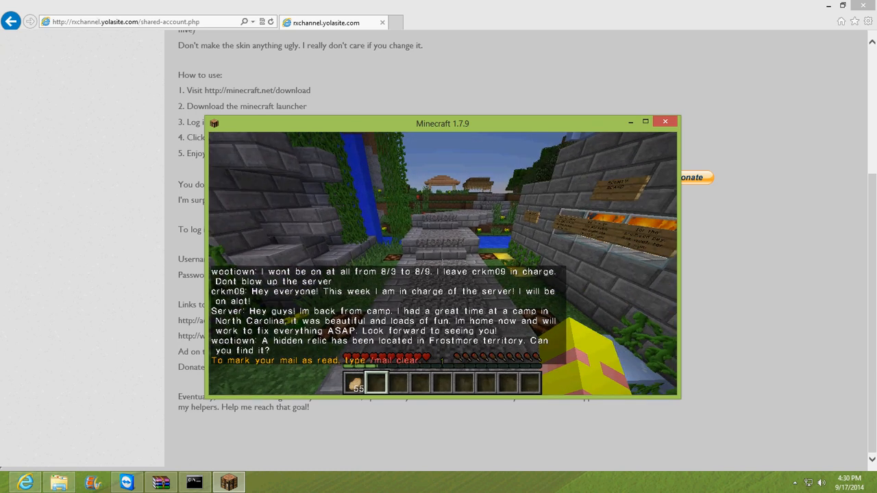
pyautogui.write('/mail c')
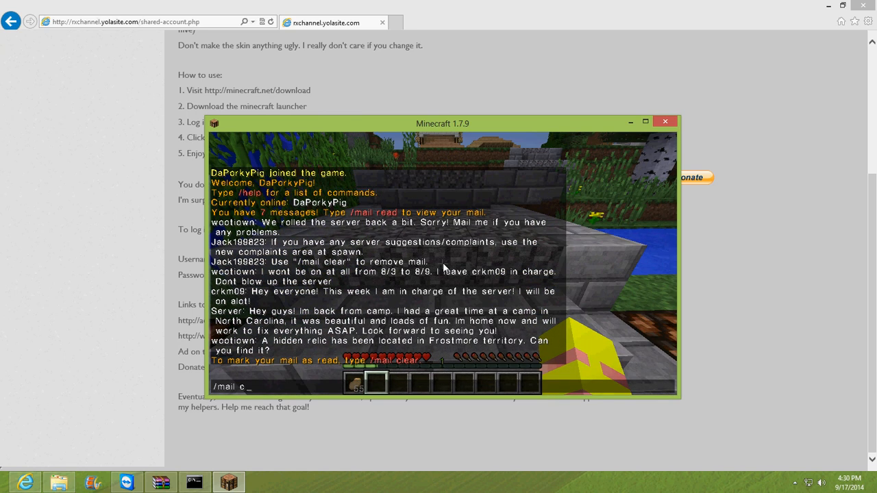
pyautogui.press('Return')
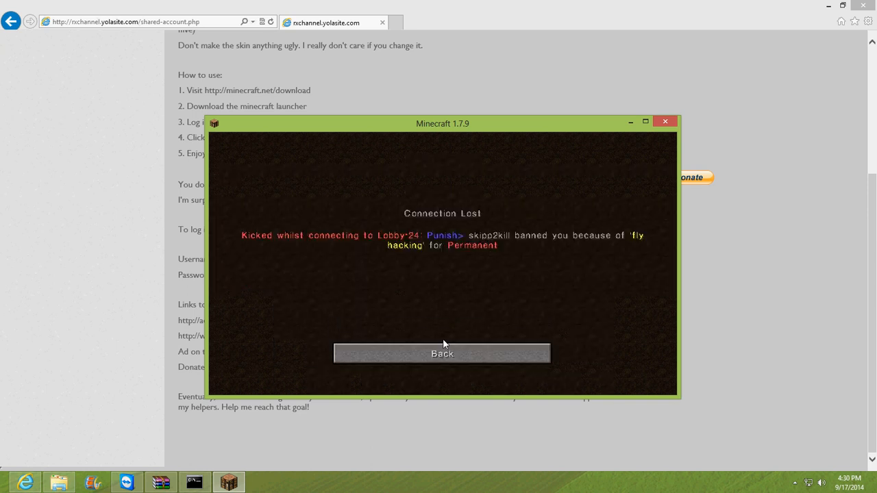
# Direct-connect to GTAcraft.me, accept its resource pack, type in chat, then close the game
pyautogui.click(442, 353)
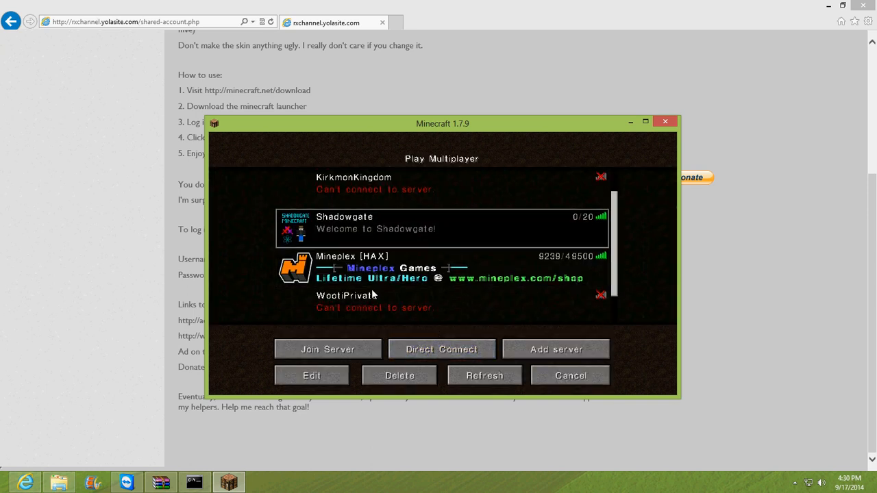
pyautogui.click(441, 349)
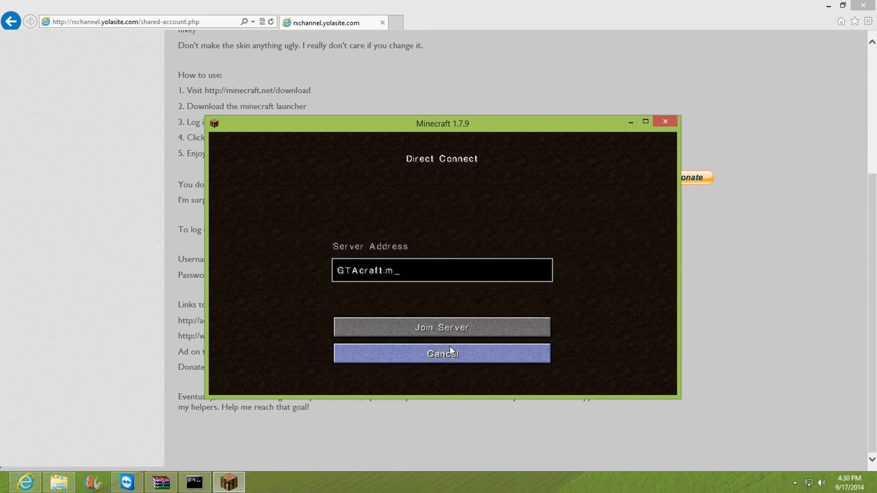
pyautogui.click(442, 353)
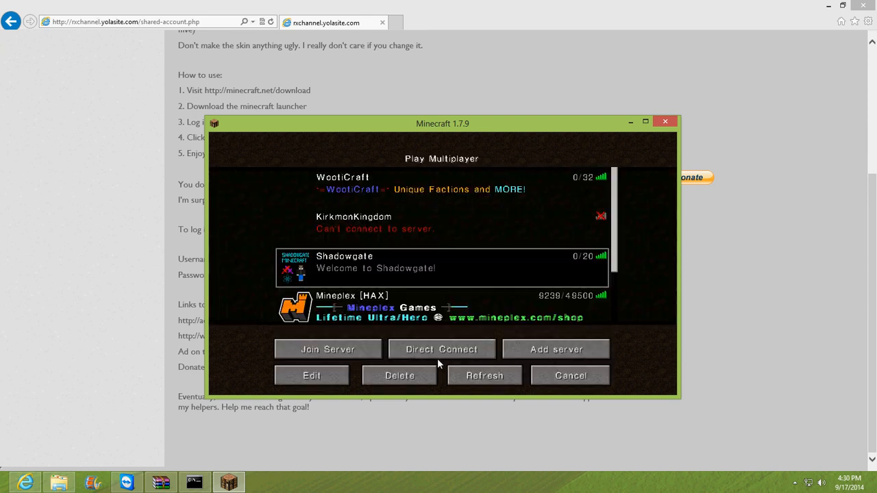
pyautogui.click(441, 350)
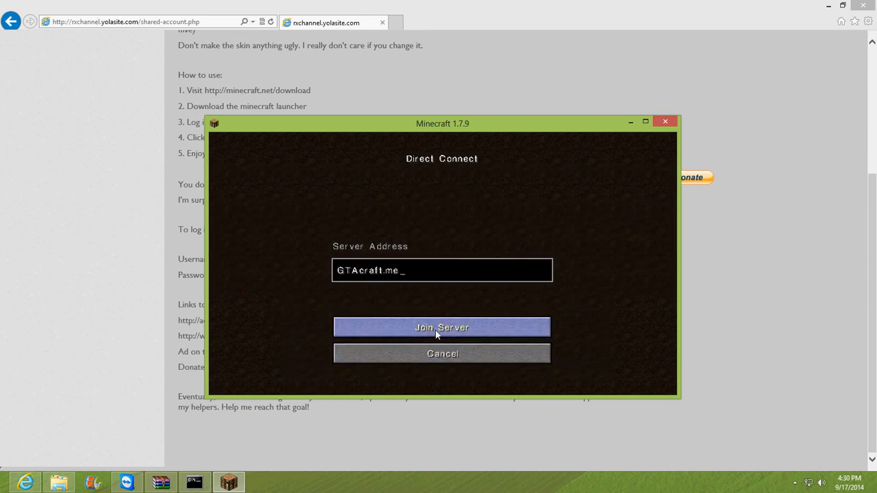
pyautogui.click(442, 327)
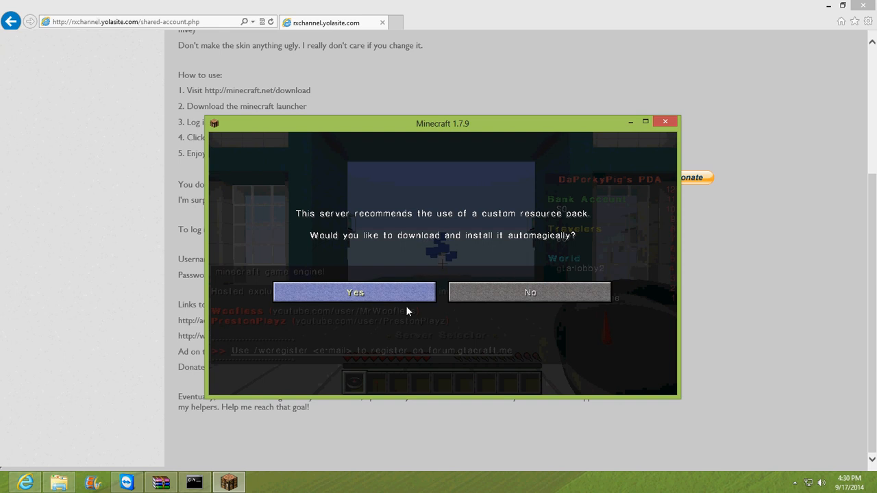
pyautogui.click(529, 292)
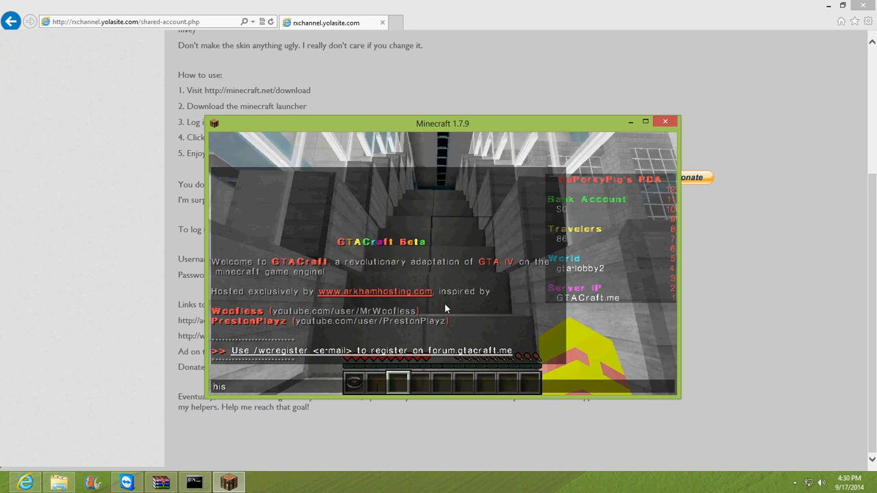
pyautogui.write('this acco')
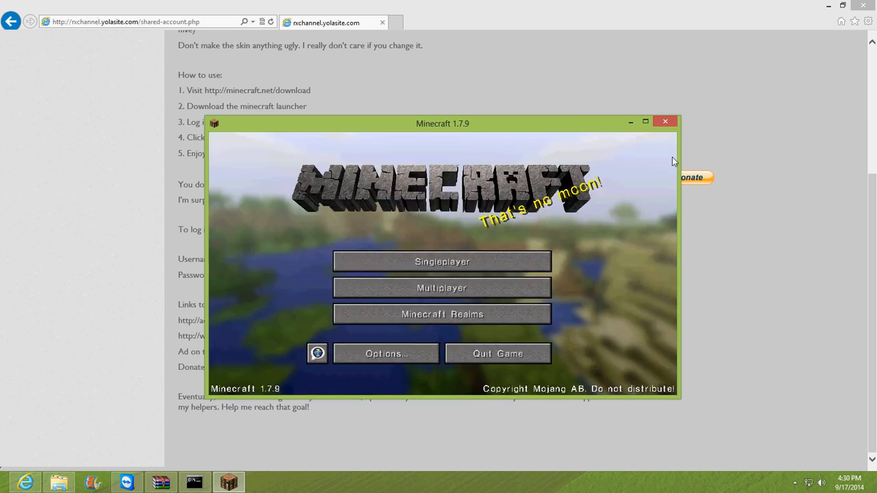
pyautogui.click(665, 122)
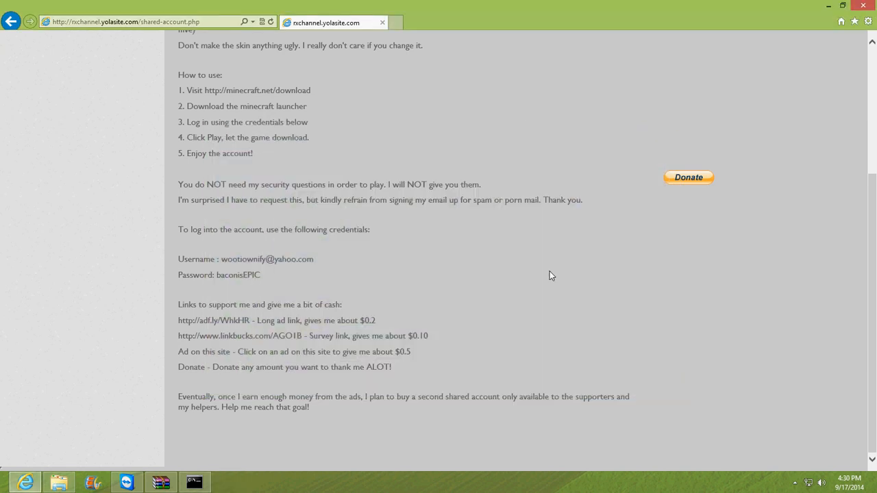
pyautogui.moveTo(373, 295)
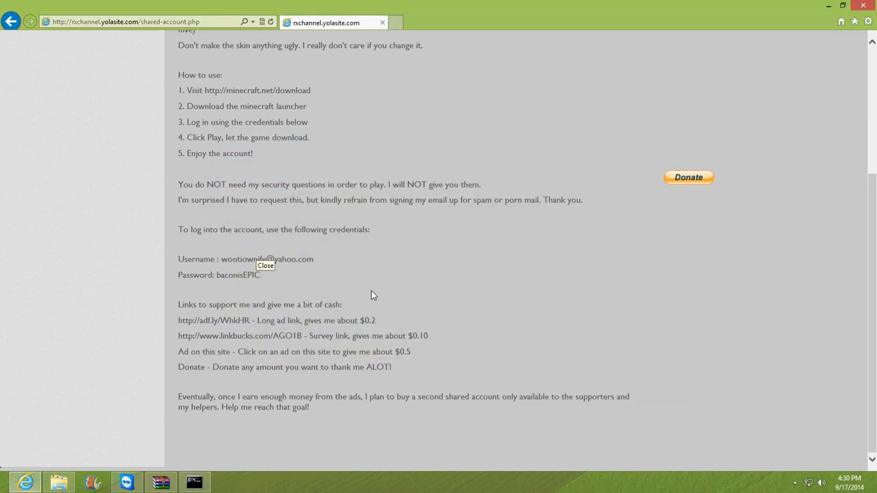
pyautogui.moveTo(267, 269)
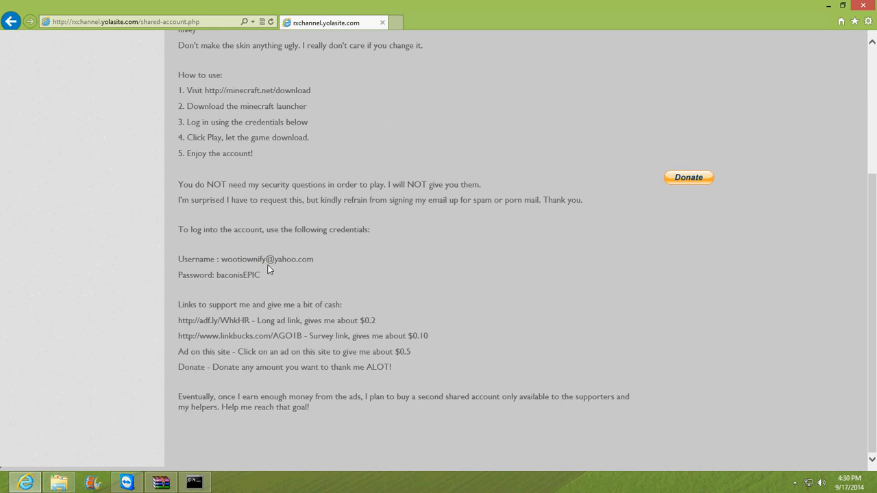
pyautogui.moveTo(181, 213)
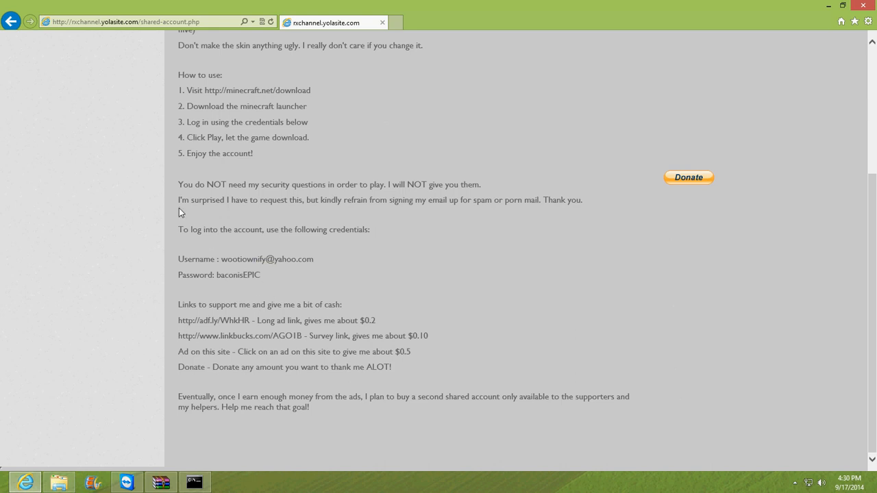
pyautogui.scroll(3)
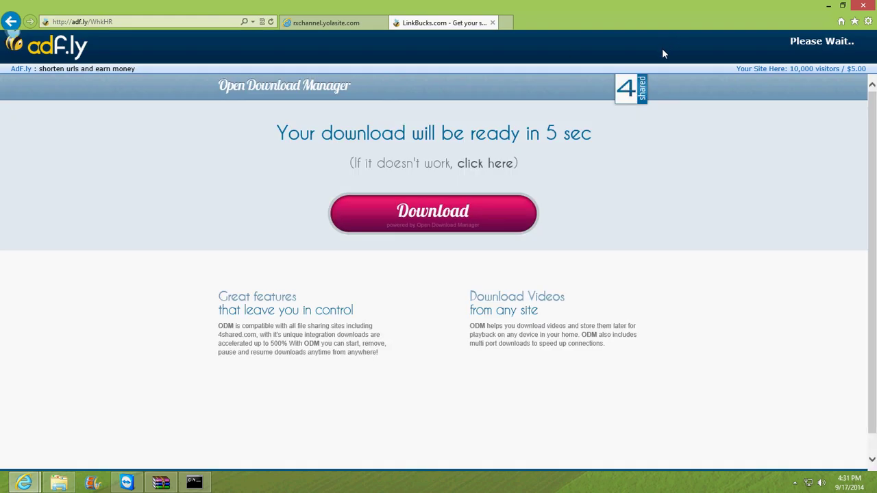
pyautogui.moveTo(332, 23)
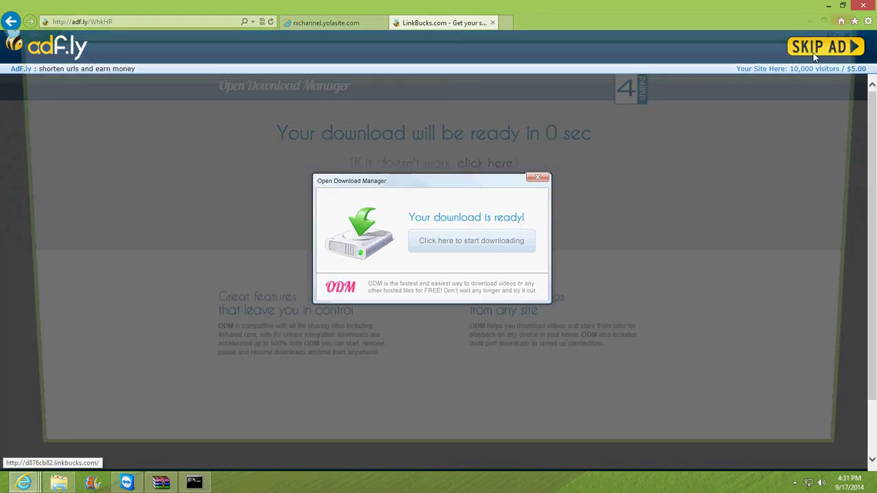
# Skip the adf.ly ad and dismiss and leave the fake virus warning page
pyautogui.click(471, 241)
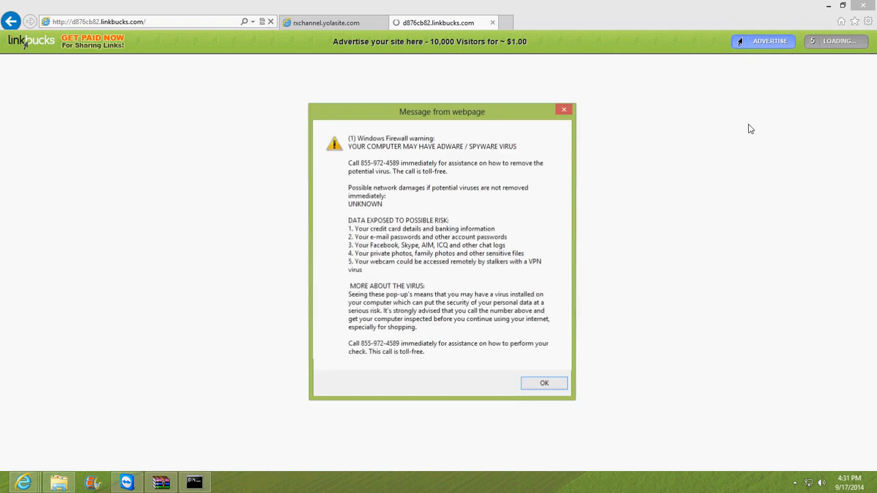
pyautogui.click(544, 383)
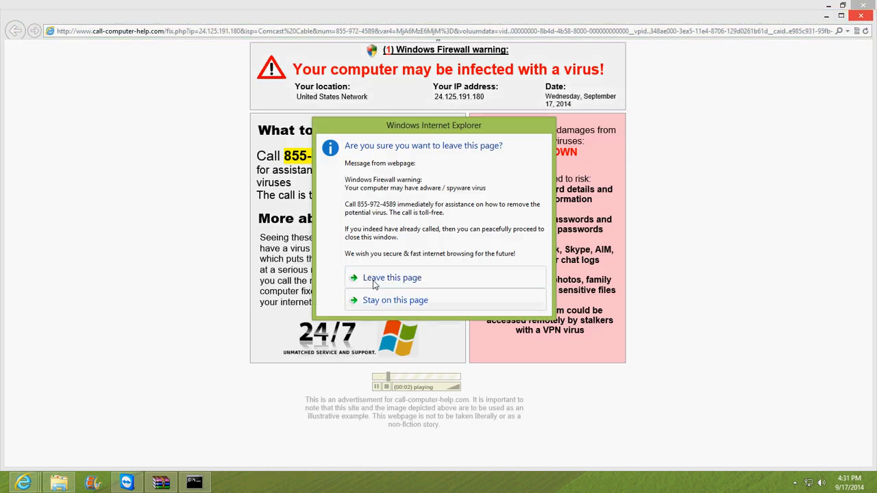
pyautogui.click(392, 278)
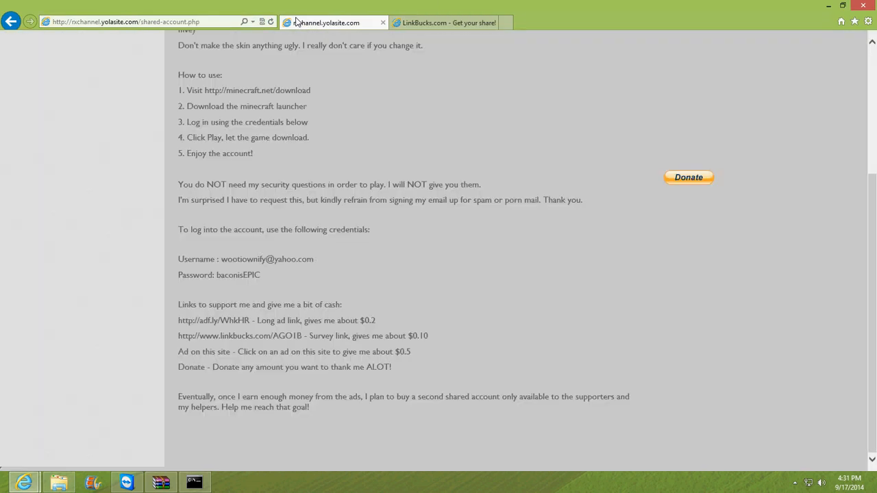
# Switch back to LinkBucks, close the greensmoke pop-up window and the adf.ly tab
pyautogui.click(444, 23)
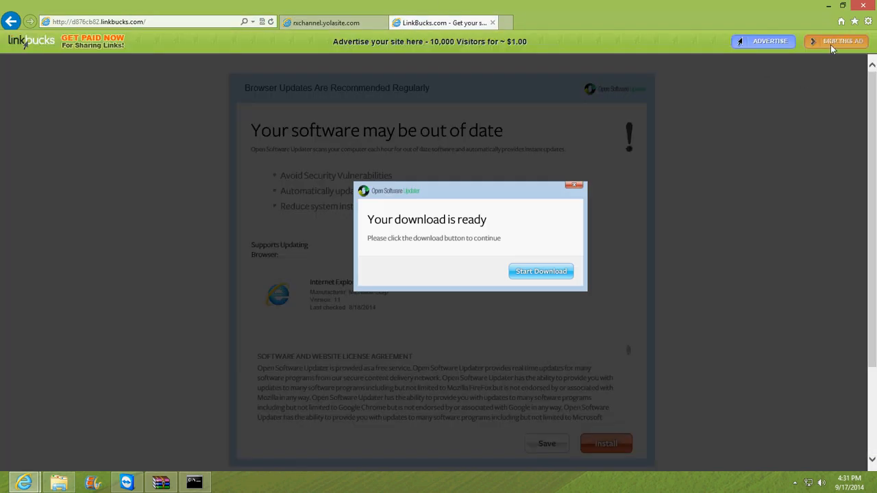
pyautogui.moveTo(328, 395)
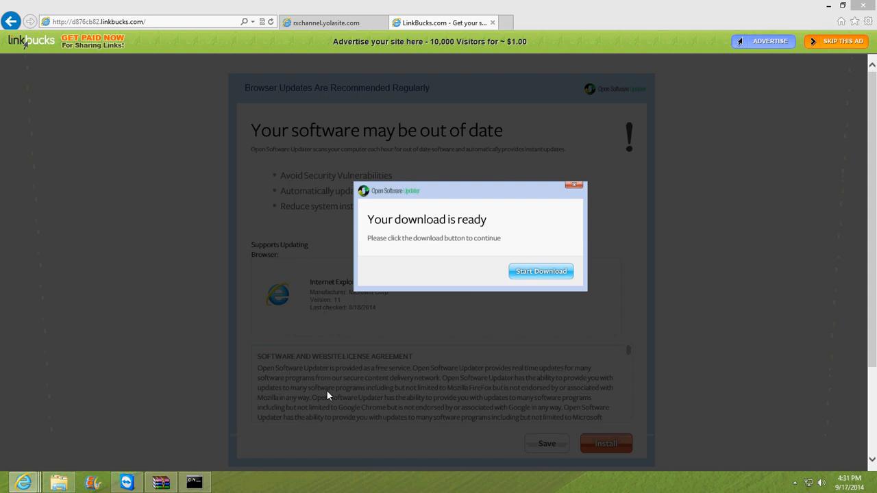
pyautogui.click(541, 271)
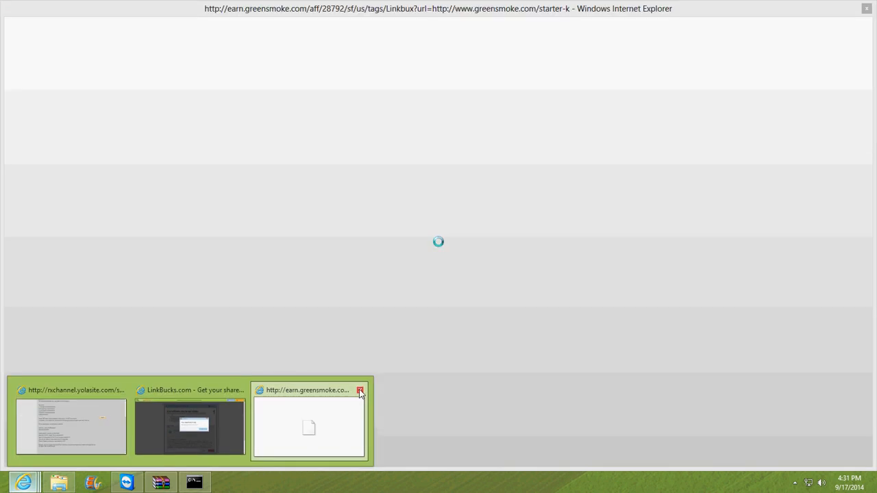
pyautogui.click(360, 391)
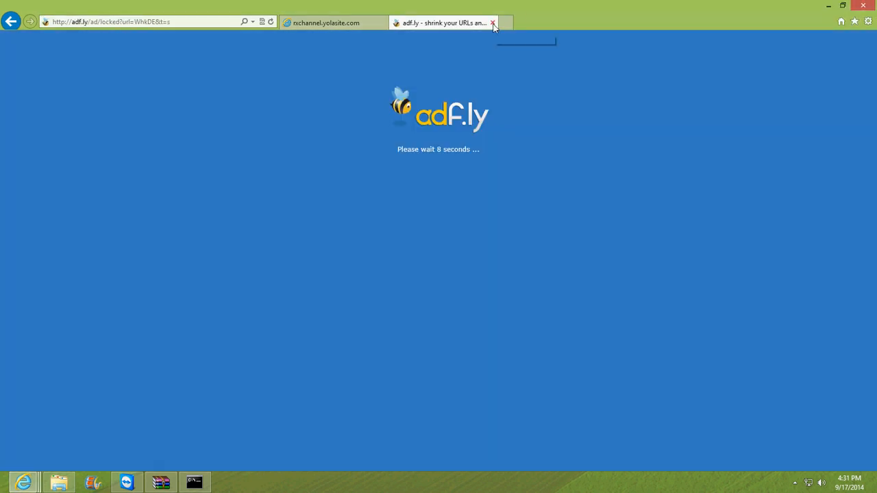
pyautogui.click(493, 23)
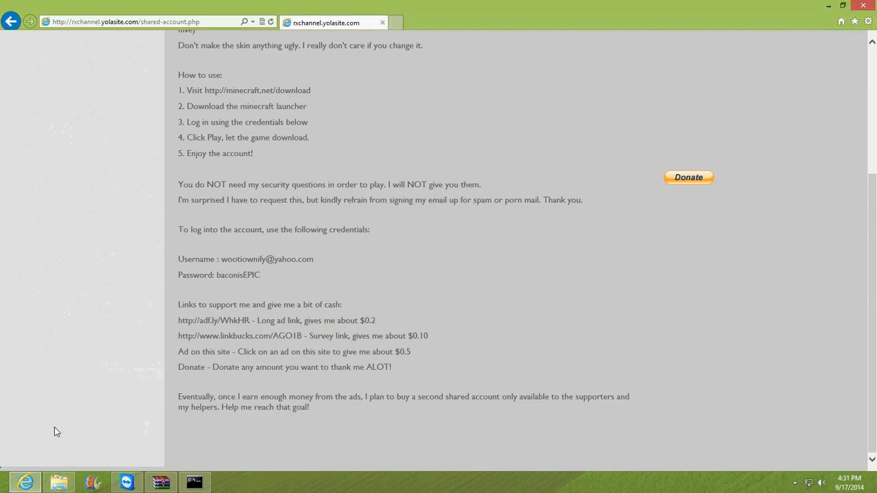
pyautogui.moveTo(298, 333)
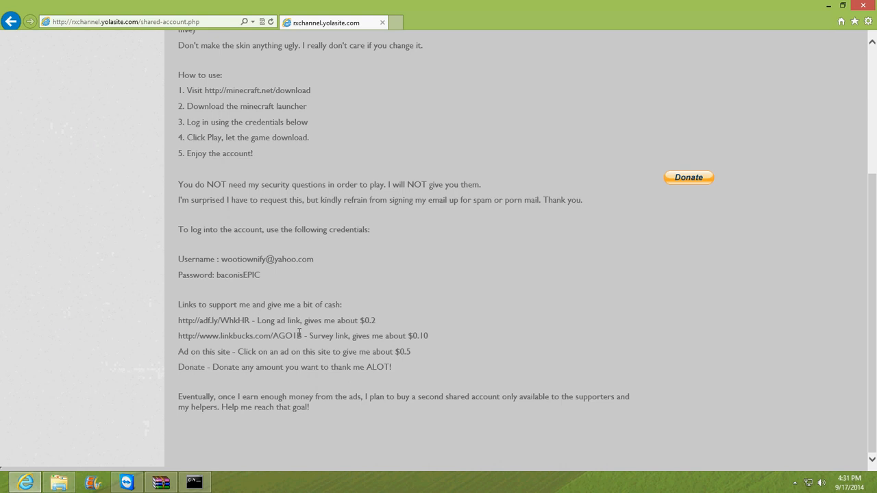
# Open the LinkBucks survey link, then switch back to the nxchannel.yolasite.com tab
pyautogui.doubleClick(234, 336)
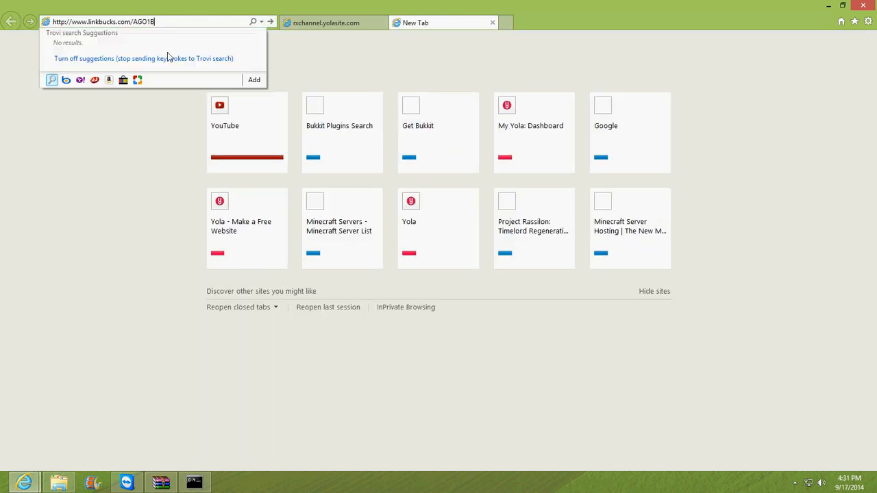
pyautogui.press('Return')
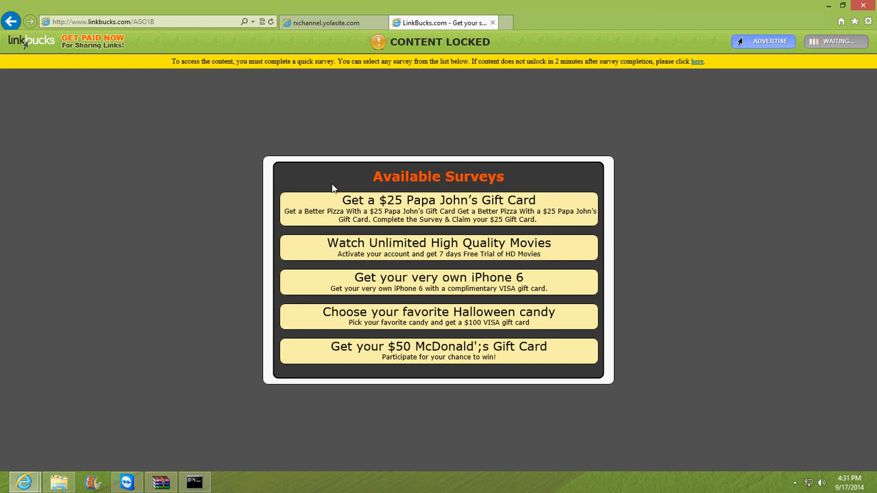
pyautogui.moveTo(230, 164)
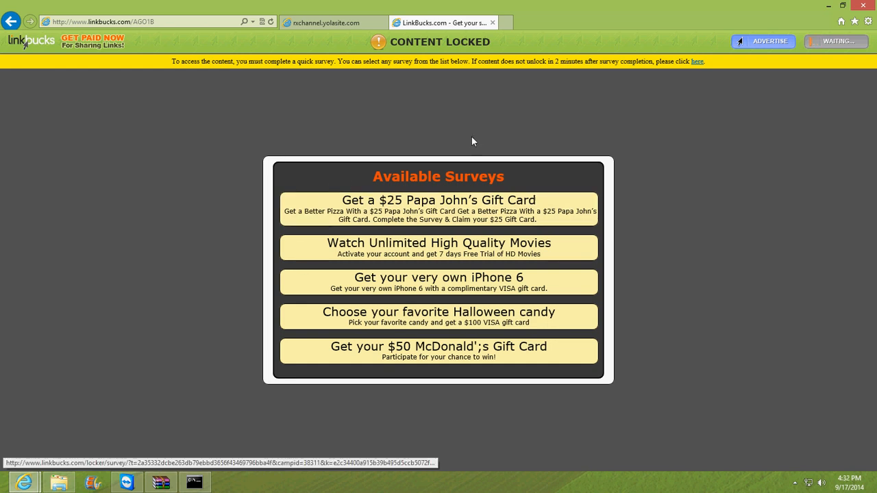
pyautogui.moveTo(279, 94)
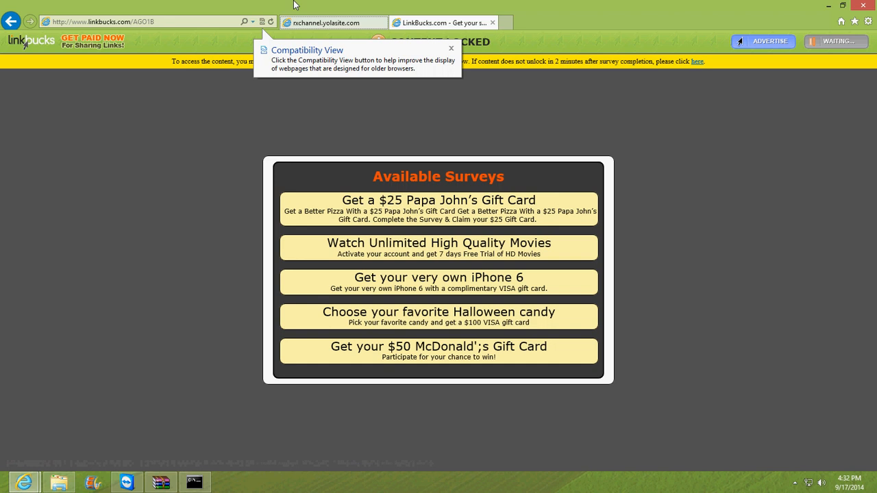
pyautogui.click(333, 22)
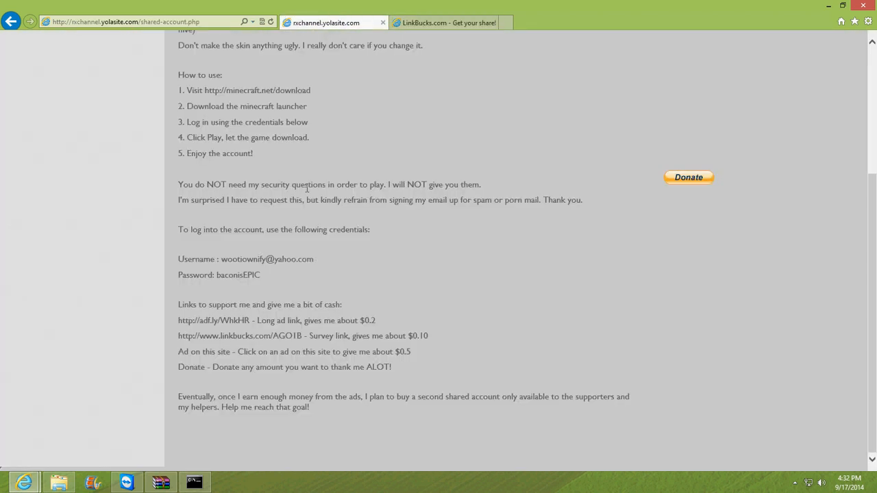
pyautogui.moveTo(353, 295)
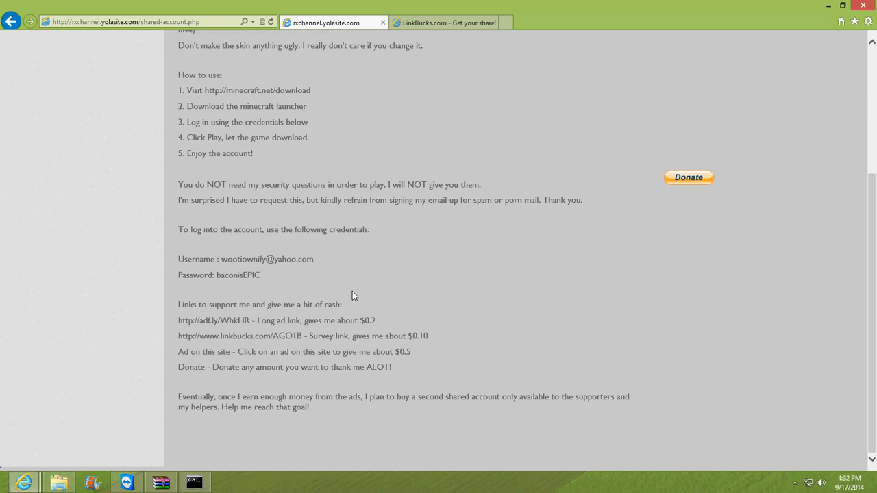
pyautogui.scroll(3)
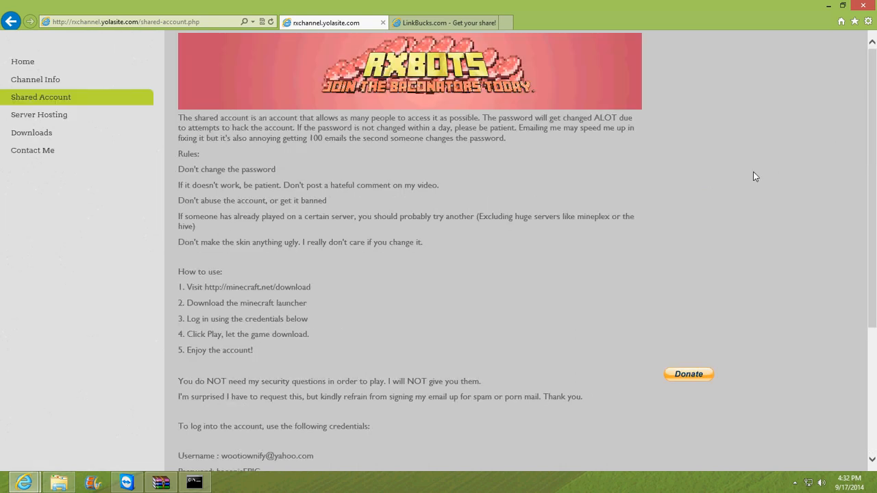
pyautogui.scroll(-3)
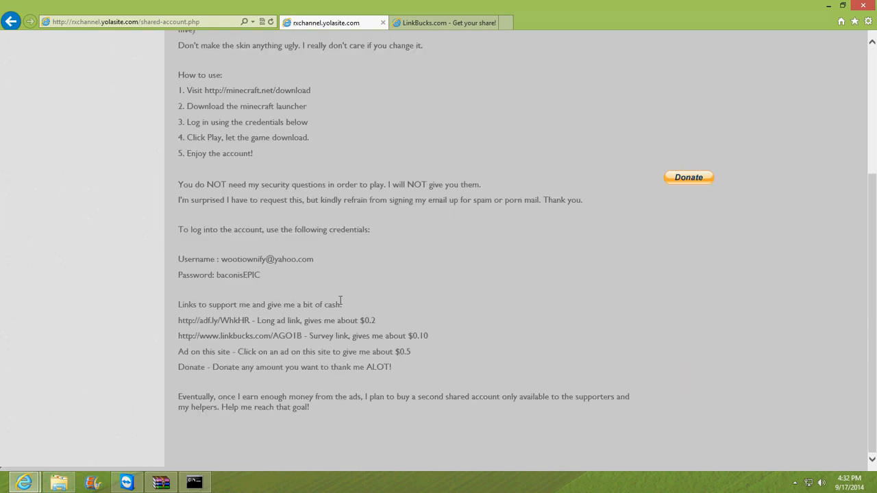
pyautogui.moveTo(350, 312)
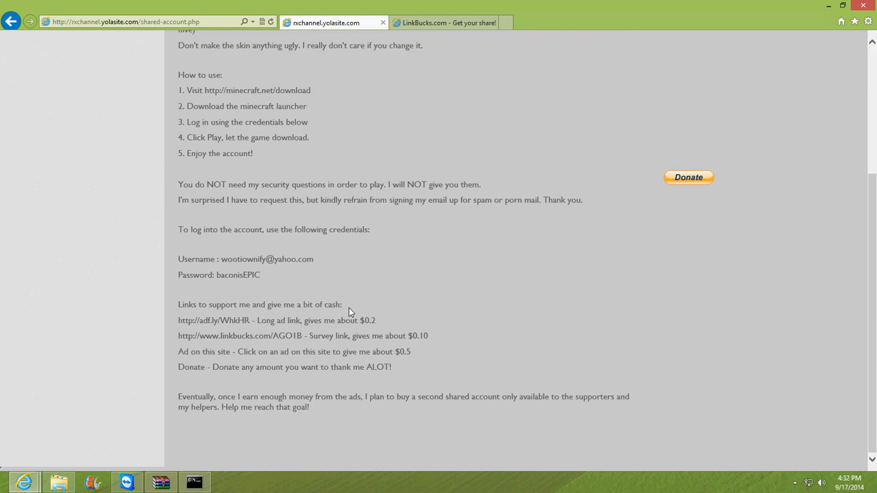
pyautogui.moveTo(720, 150)
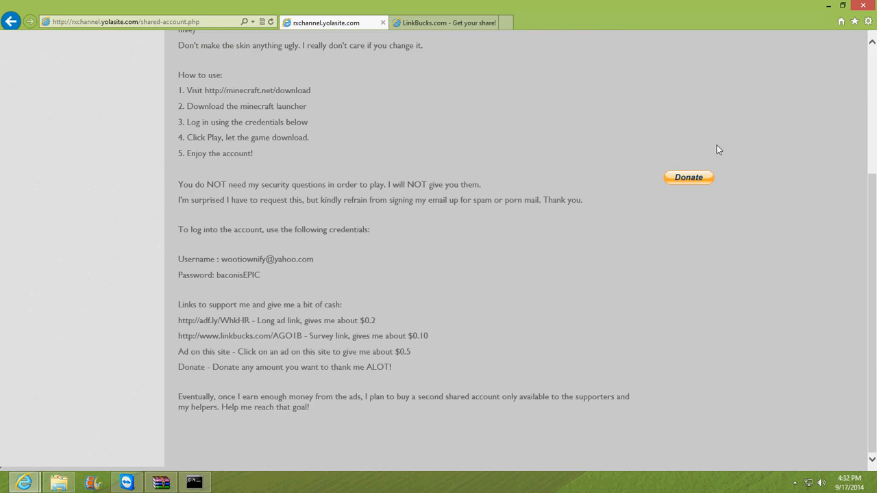
pyautogui.click(689, 176)
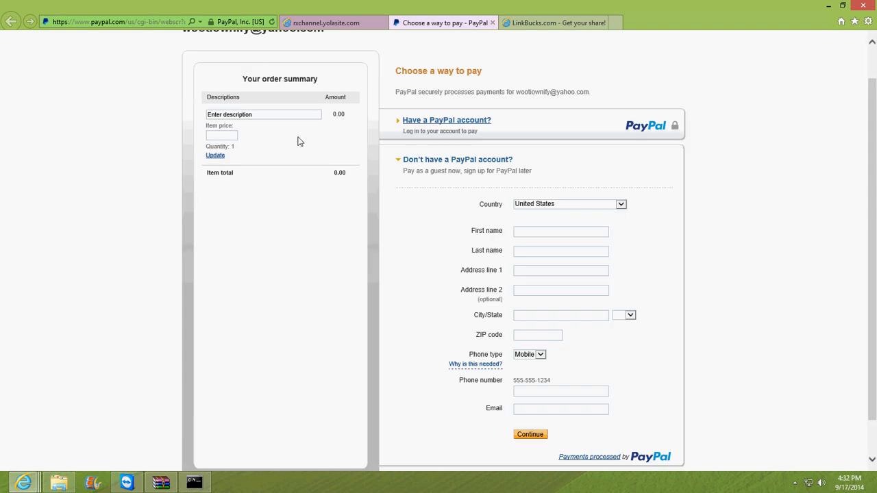
# Enter description 'potat' and item price 500000, update the total, then close PayPal
pyautogui.write('p')
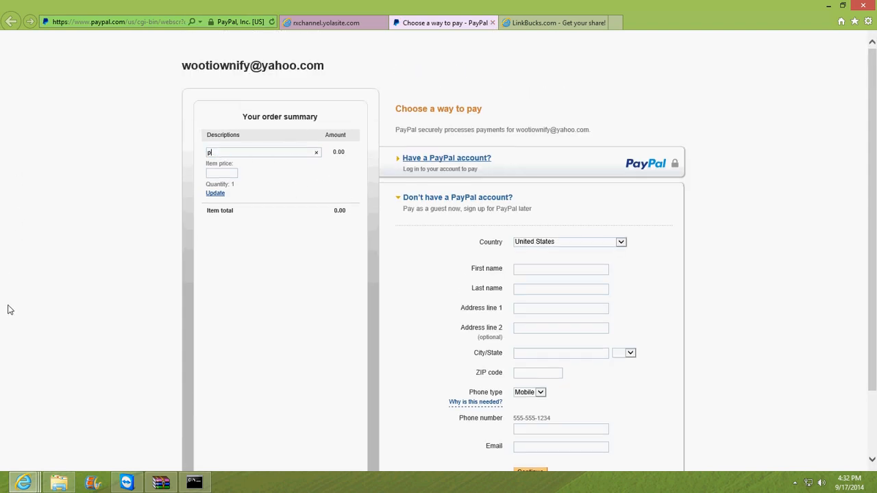
pyautogui.write('otatoes are kewl')
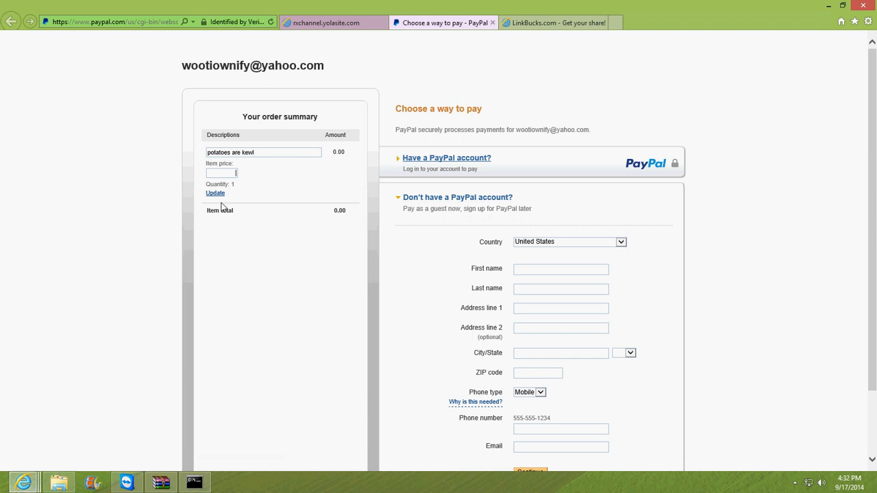
pyautogui.write('500000')
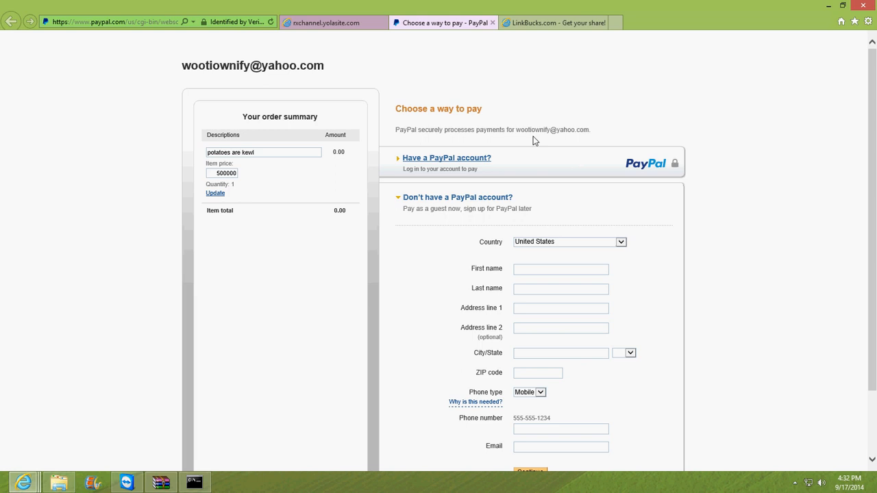
pyautogui.moveTo(224, 188)
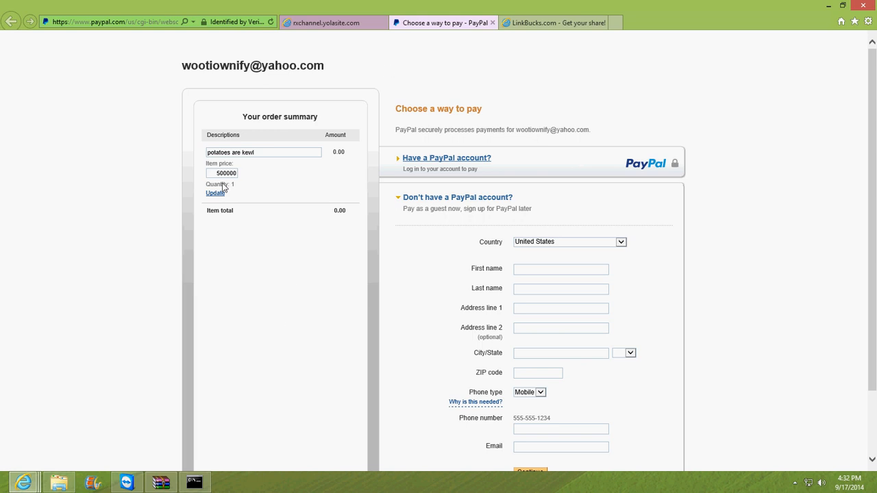
pyautogui.click(215, 193)
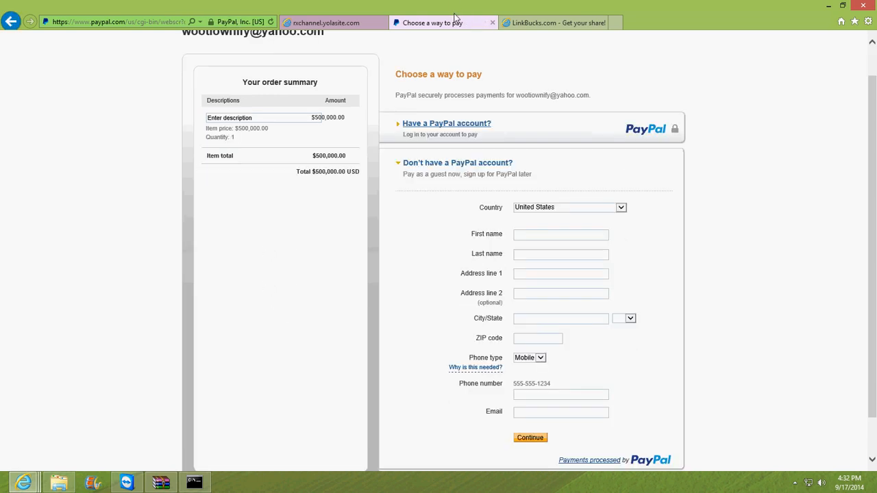
pyautogui.click(492, 23)
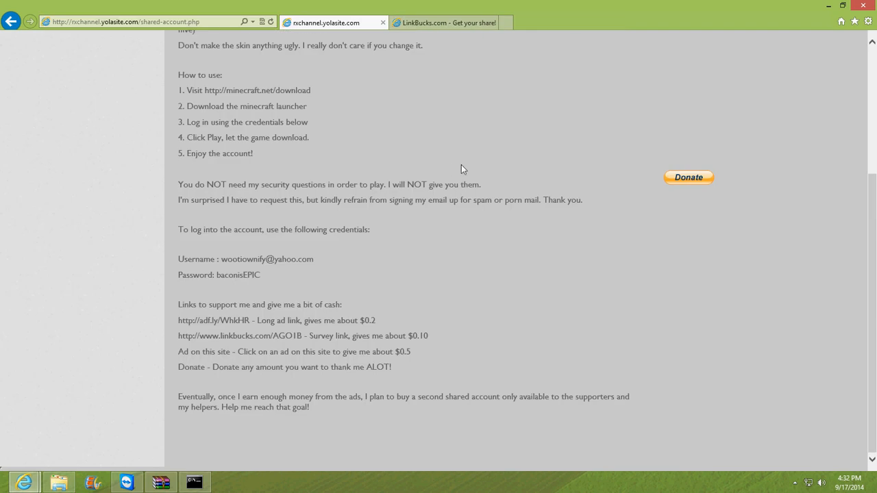
pyautogui.moveTo(357, 401)
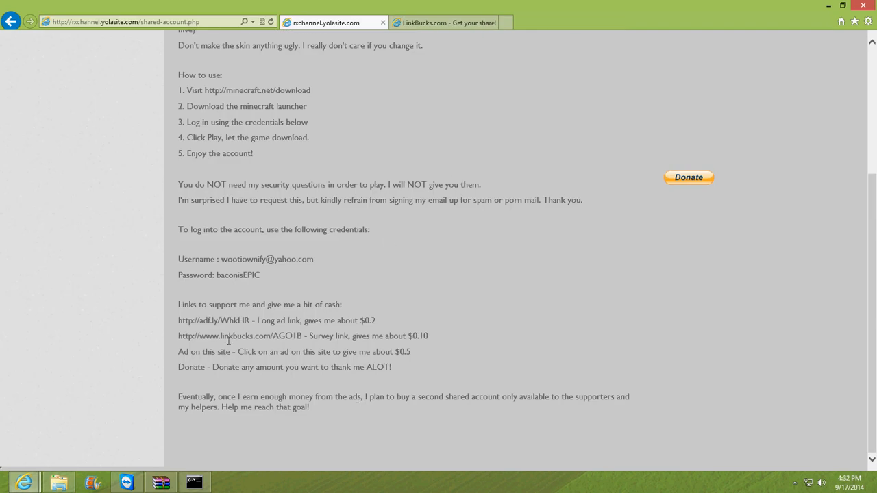
pyautogui.moveTo(321, 409)
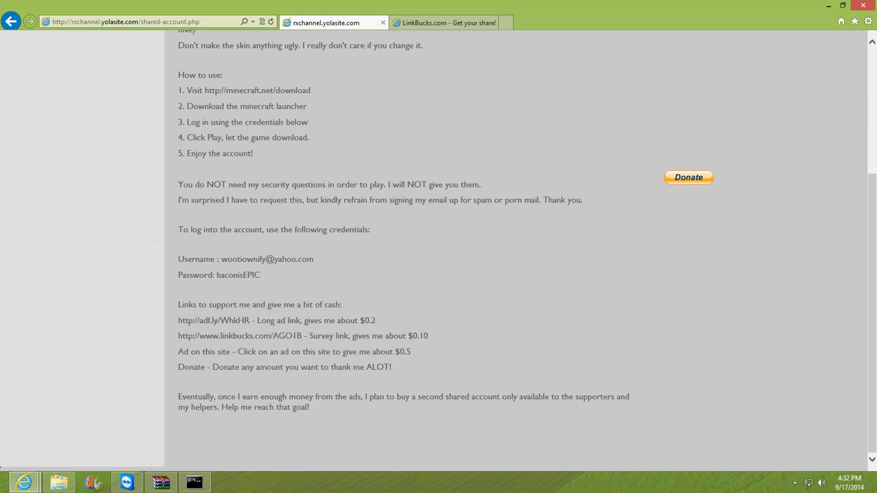
pyautogui.moveTo(267, 247)
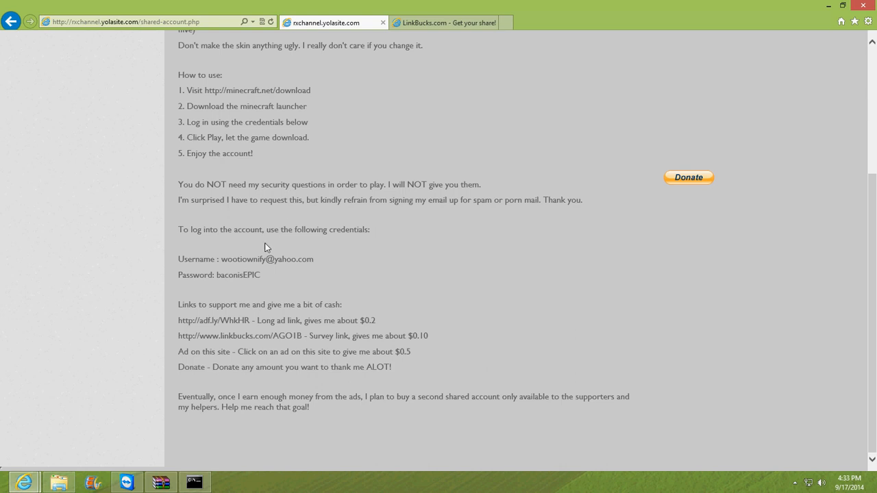
pyautogui.doubleClick(213, 320)
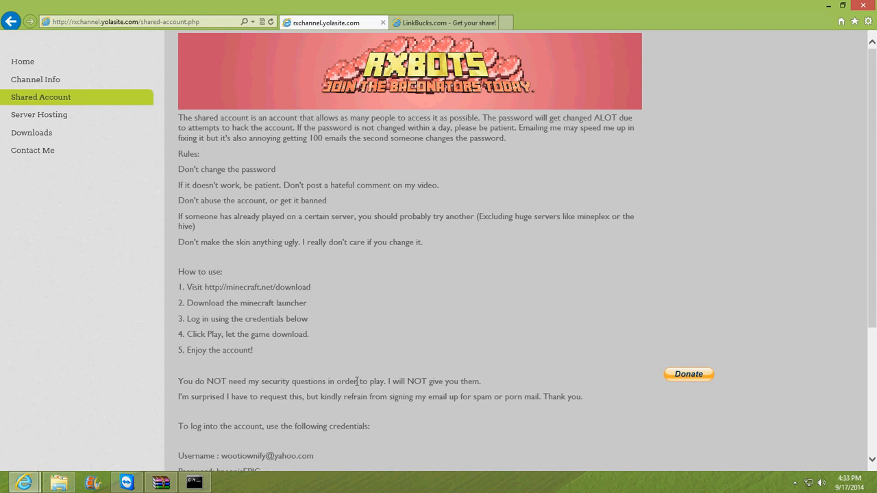
pyautogui.scroll(-3)
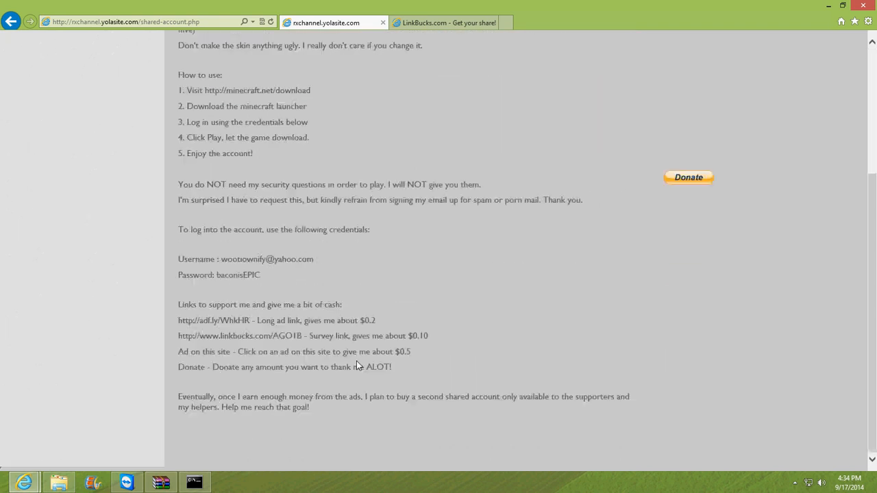
pyautogui.scroll(3)
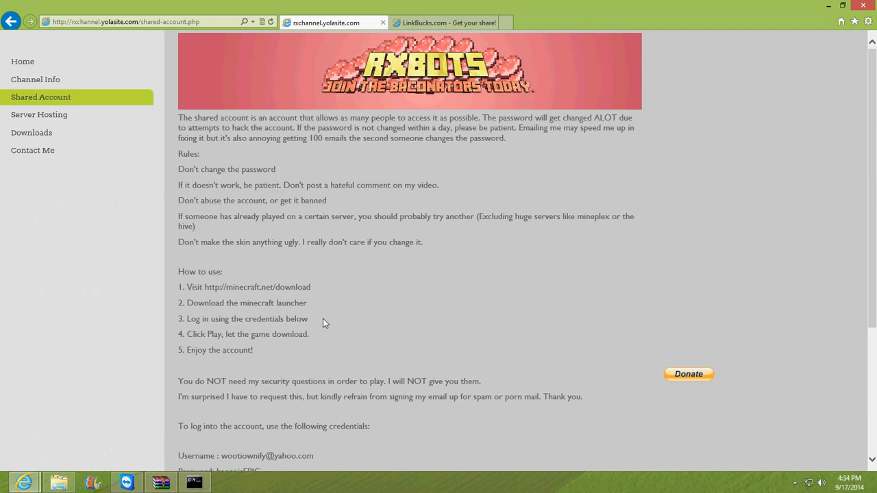
pyautogui.moveTo(178, 116); pyautogui.dragTo(318, 336)
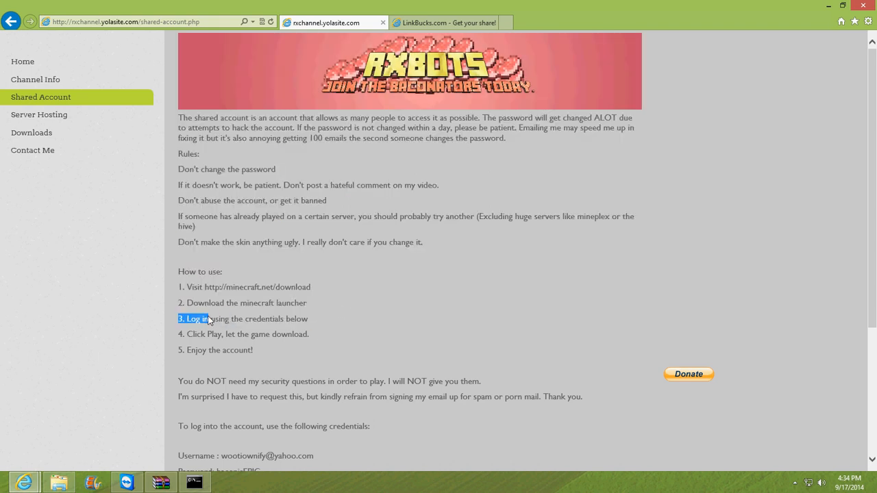
pyautogui.doubleClick(245, 302)
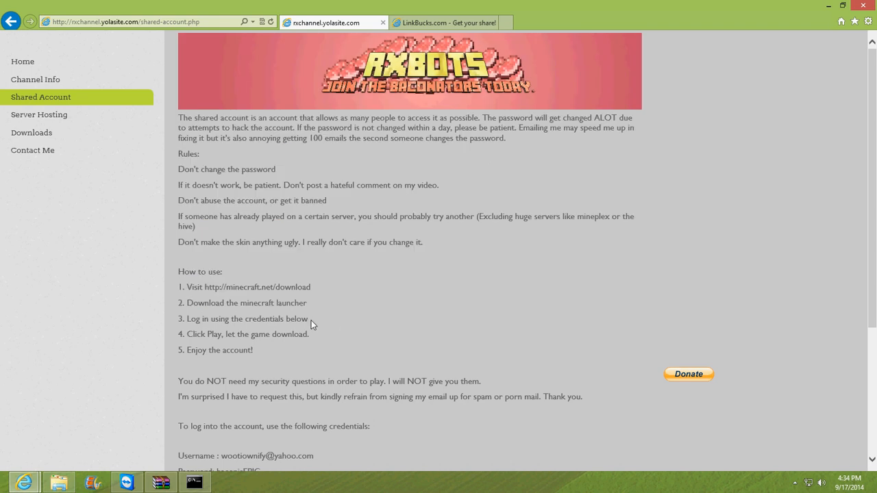
pyautogui.moveTo(390, 321)
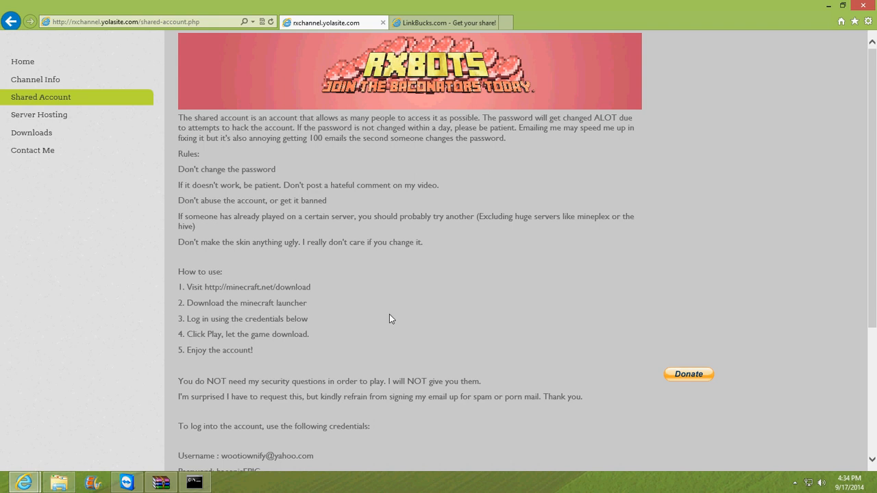
pyautogui.moveTo(400, 320)
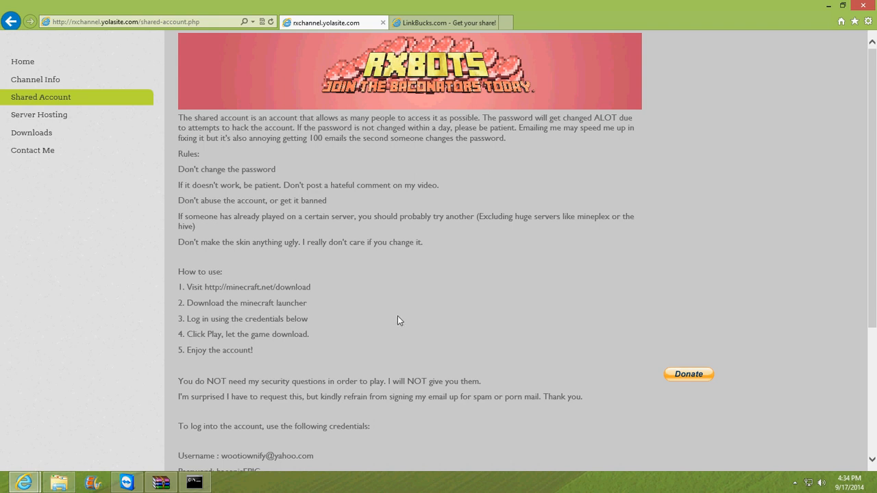
pyautogui.moveTo(392, 324)
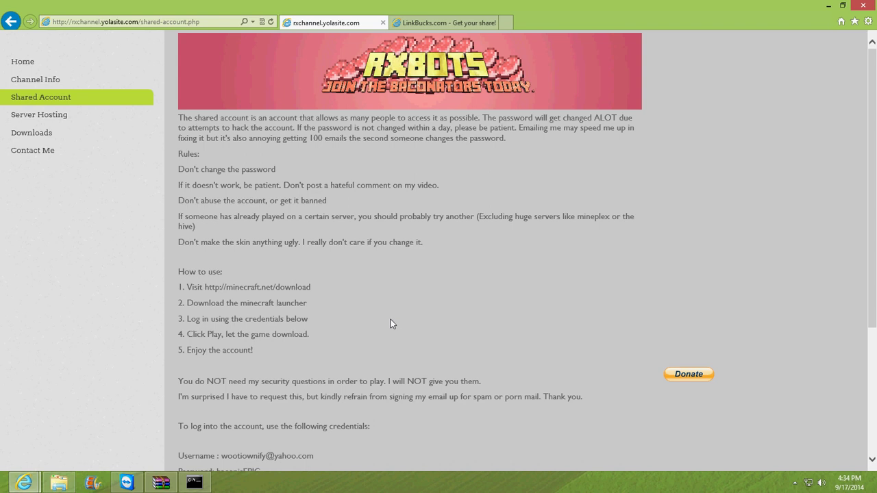
pyautogui.moveTo(363, 329)
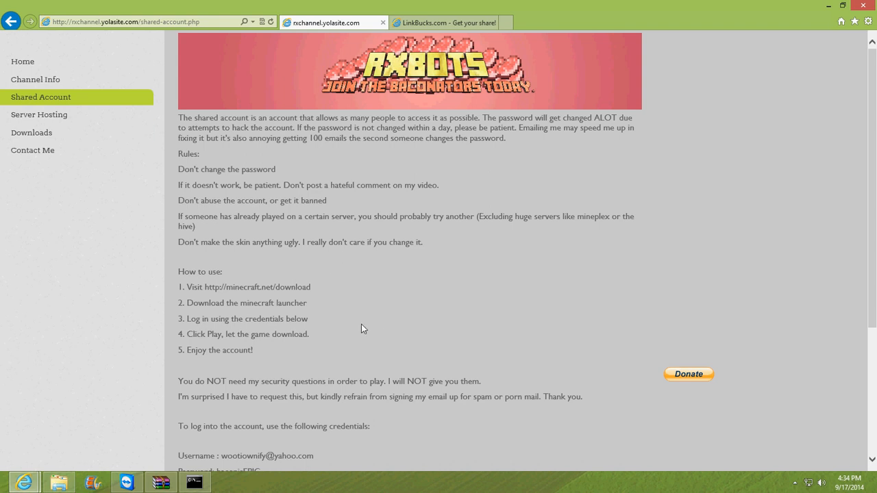
pyautogui.moveTo(480, 396)
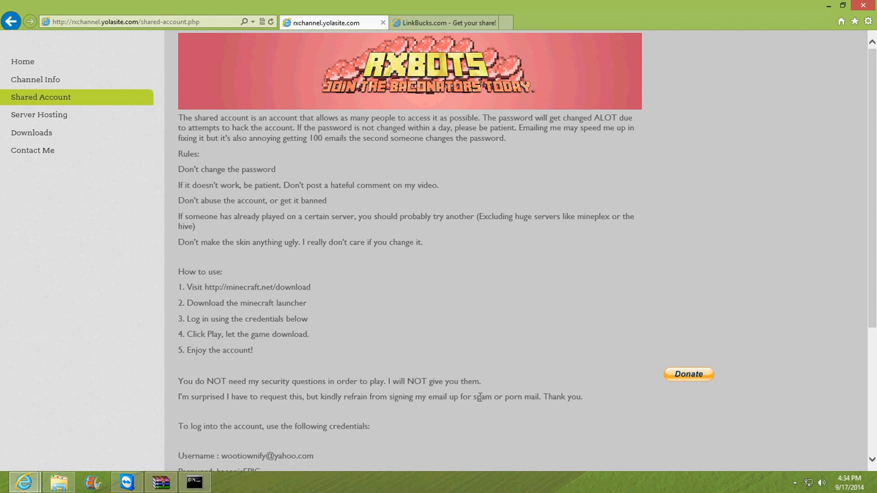
pyautogui.scroll(-3)
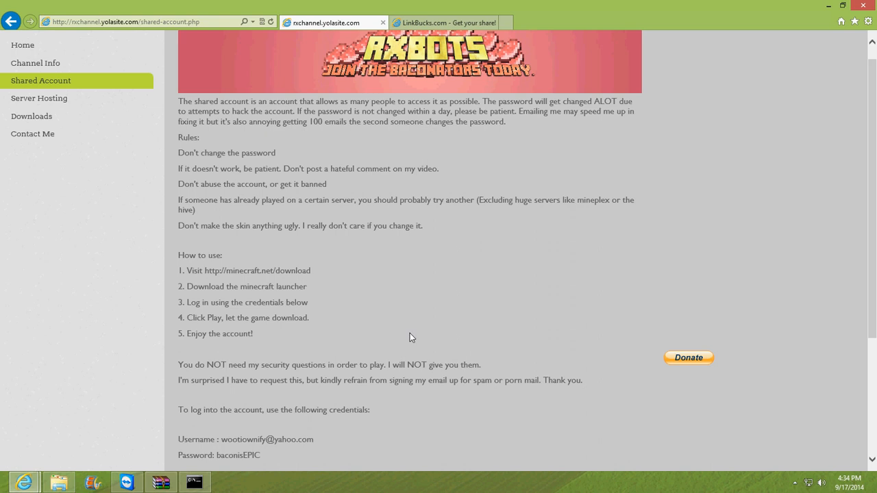
pyautogui.scroll(3)
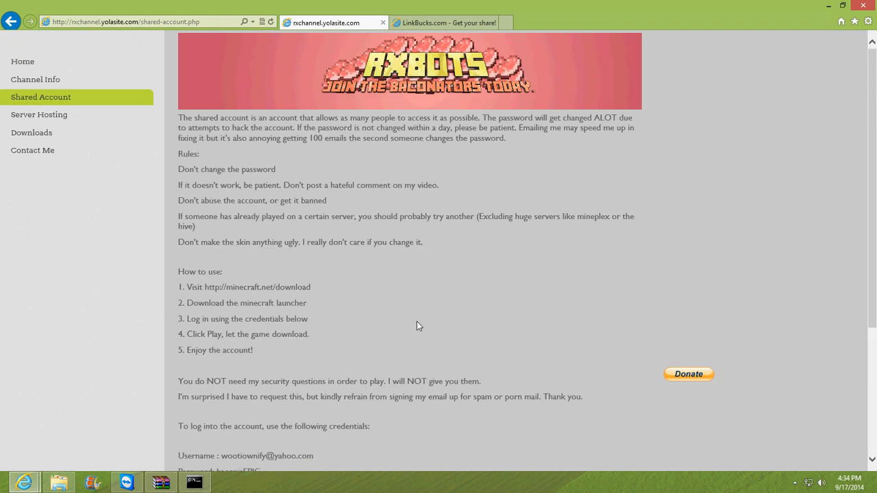
pyautogui.scroll(-3)
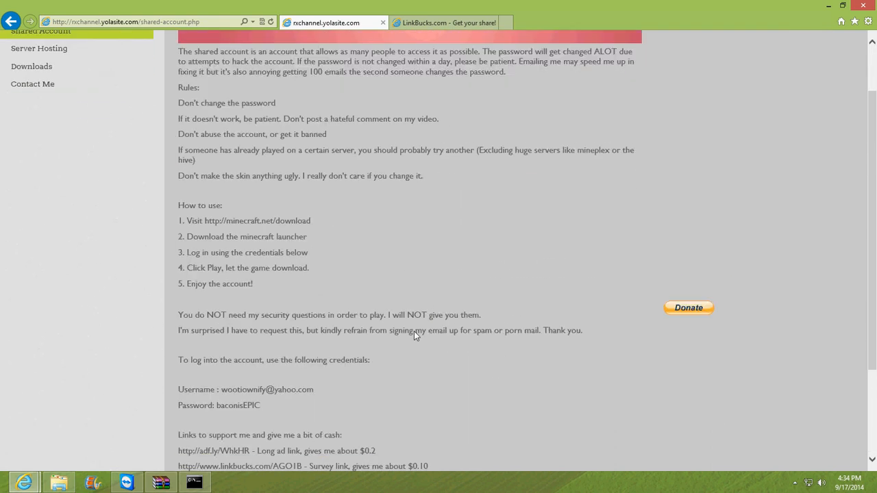
pyautogui.scroll(-3)
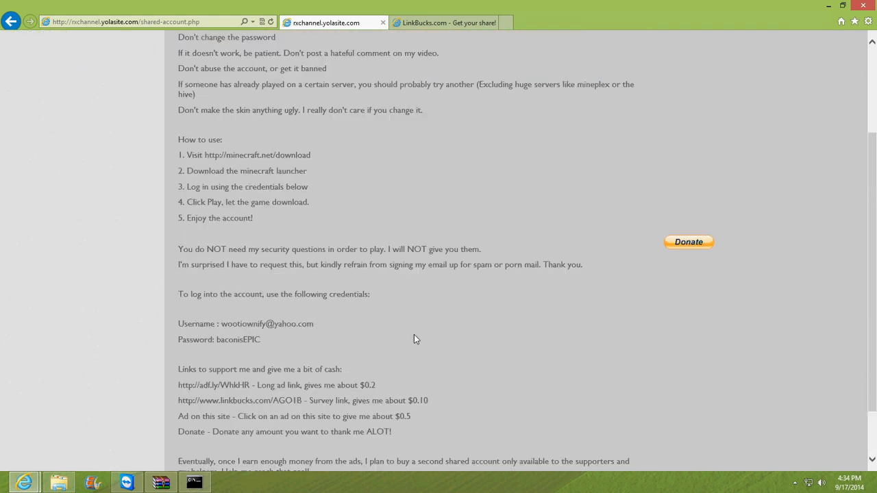
pyautogui.scroll(3)
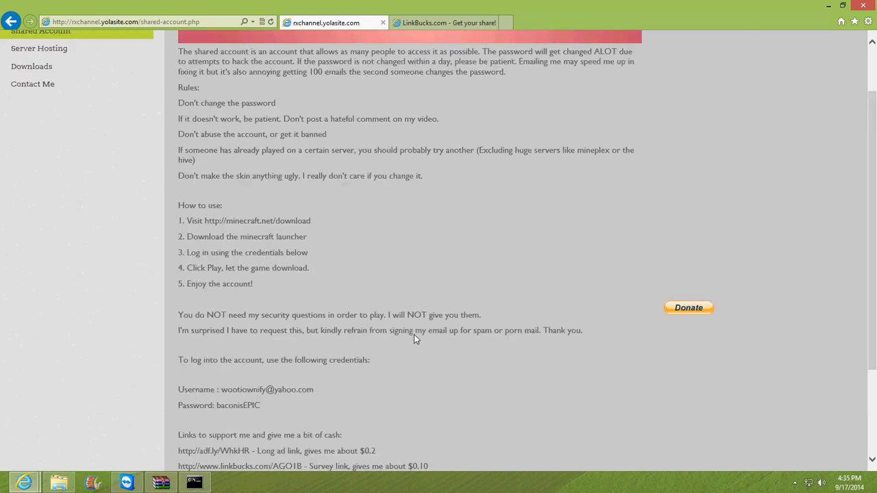
pyautogui.scroll(-3)
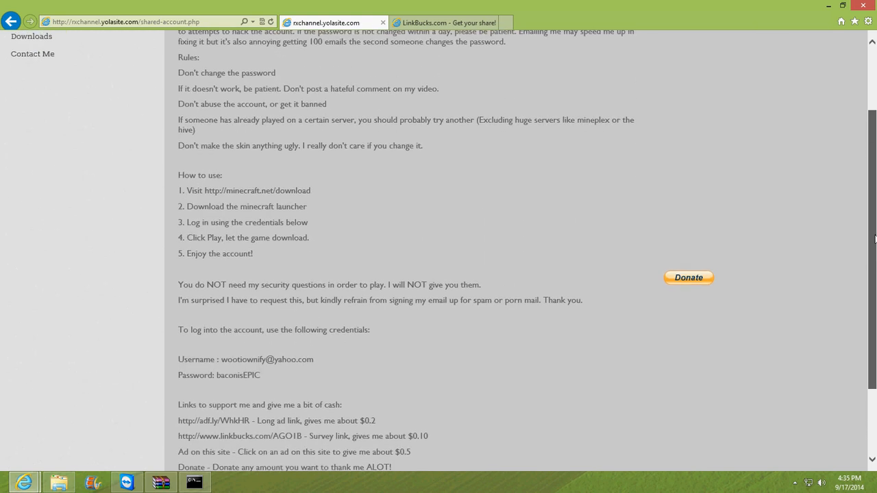
pyautogui.scroll(3)
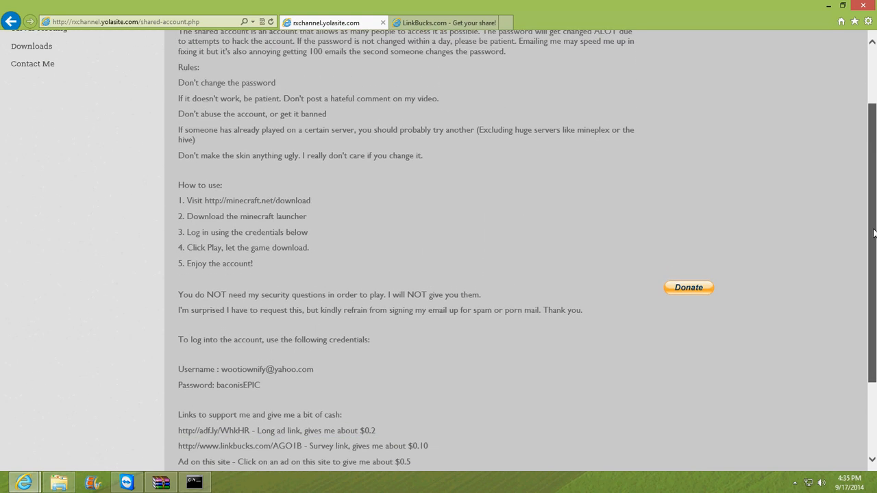
pyautogui.scroll(-3)
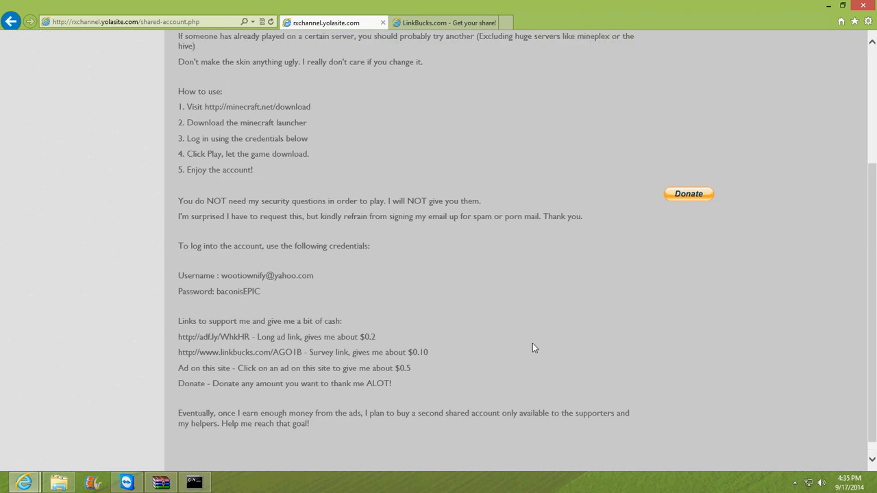
pyautogui.scroll(3)
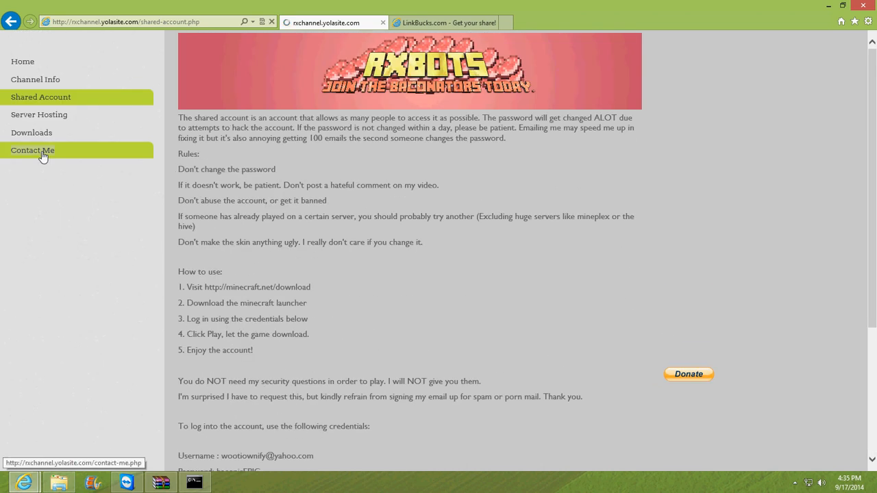
# Open Contact Me and scroll through its guidelines, email form and other contacts
pyautogui.click(32, 150)
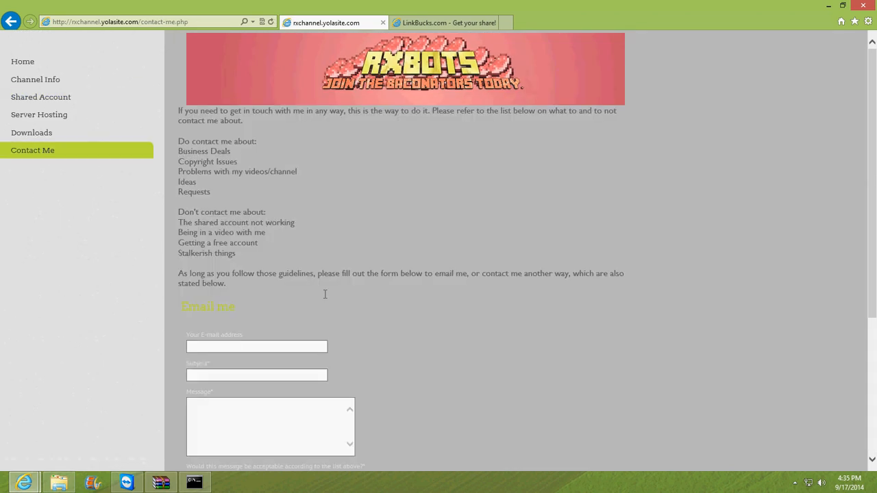
pyautogui.moveTo(349, 263)
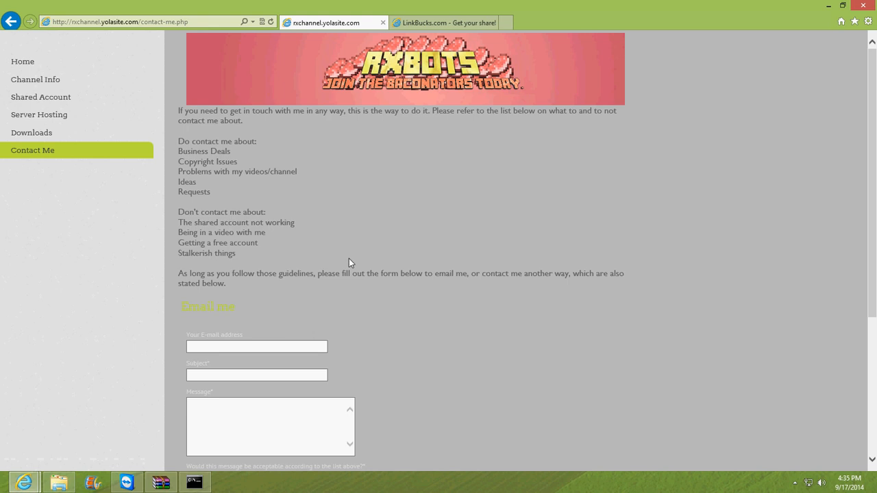
pyautogui.moveTo(326, 205)
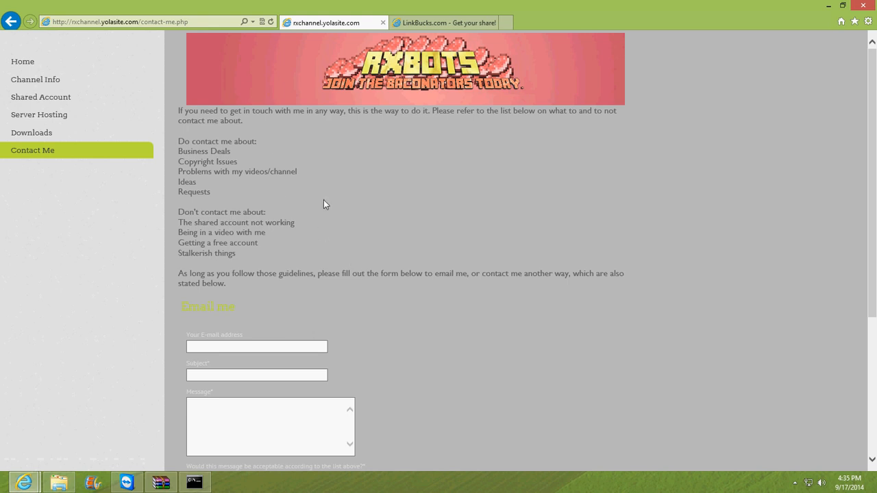
pyautogui.scroll(-3)
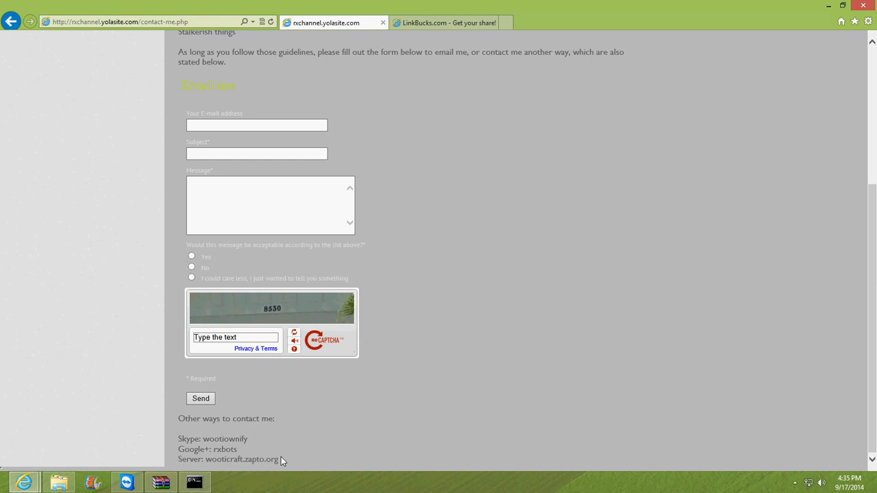
pyautogui.scroll(3)
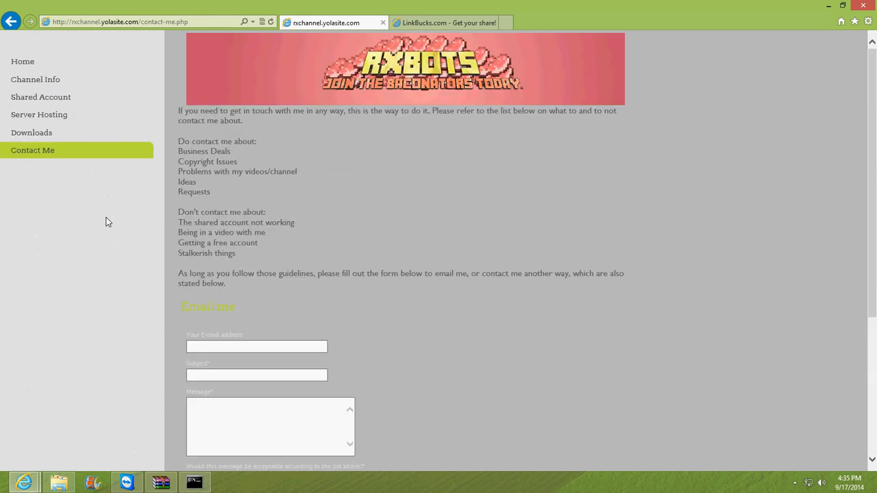
# Open the empty Downloads page and leave the SpeedAnalysis pop-up for the rxchannel window
pyautogui.click(31, 132)
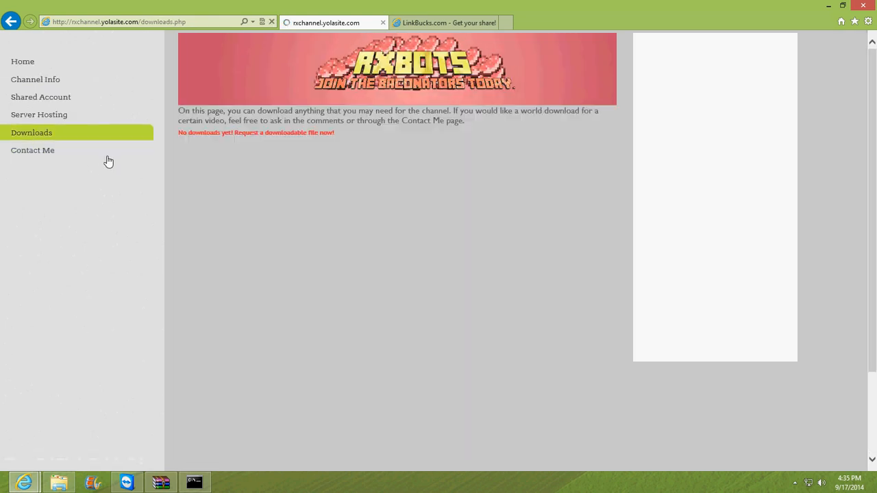
pyautogui.moveTo(180, 110); pyautogui.dragTo(463, 133)
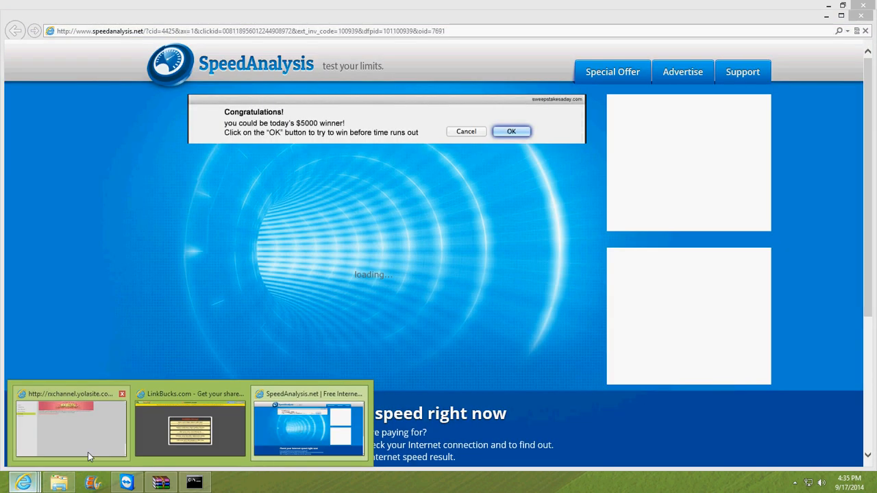
pyautogui.click(70, 425)
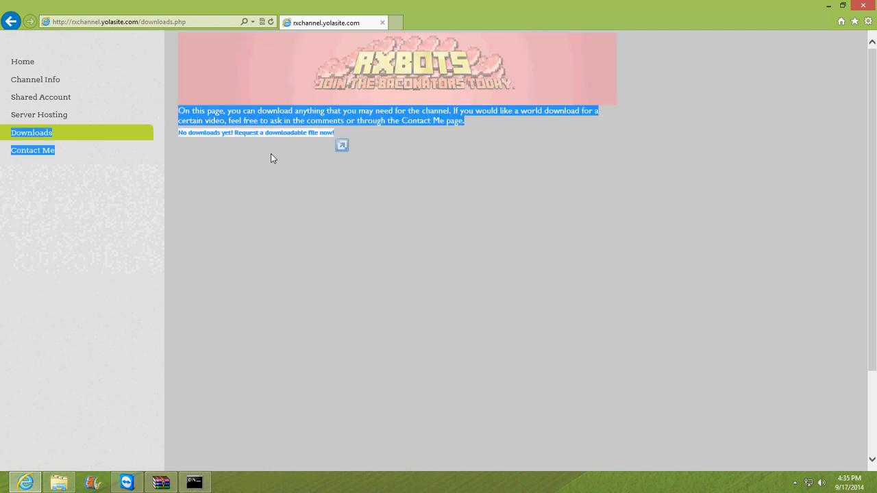
# Open Server Hosting from the sidebar, then follow the RXBOTS SERVER HOSTING banner to the hosting site
pyautogui.click(40, 114)
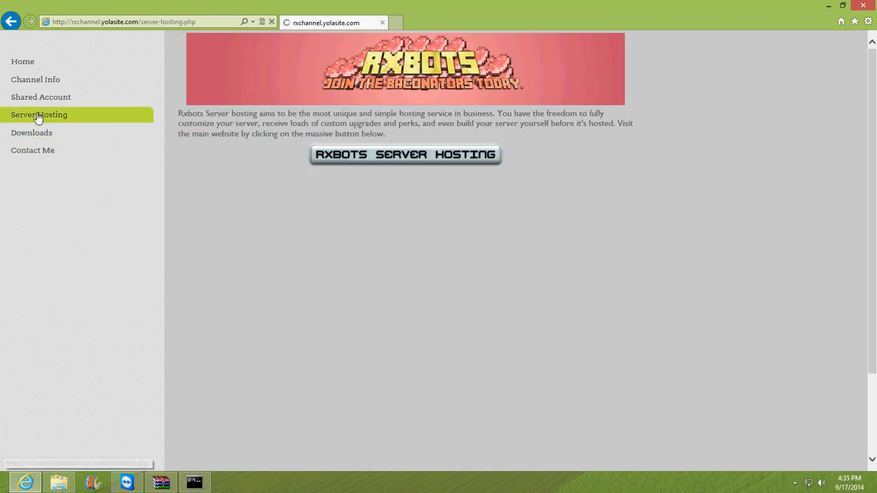
pyautogui.moveTo(405, 154)
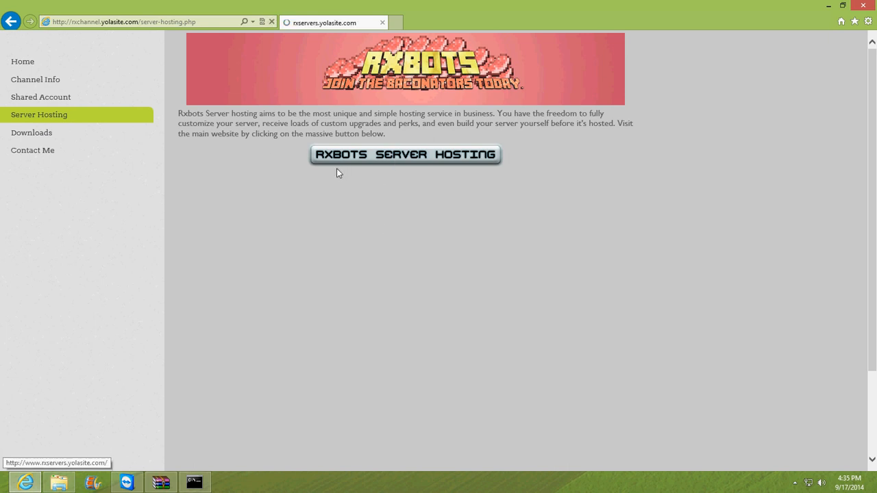
pyautogui.click(405, 154)
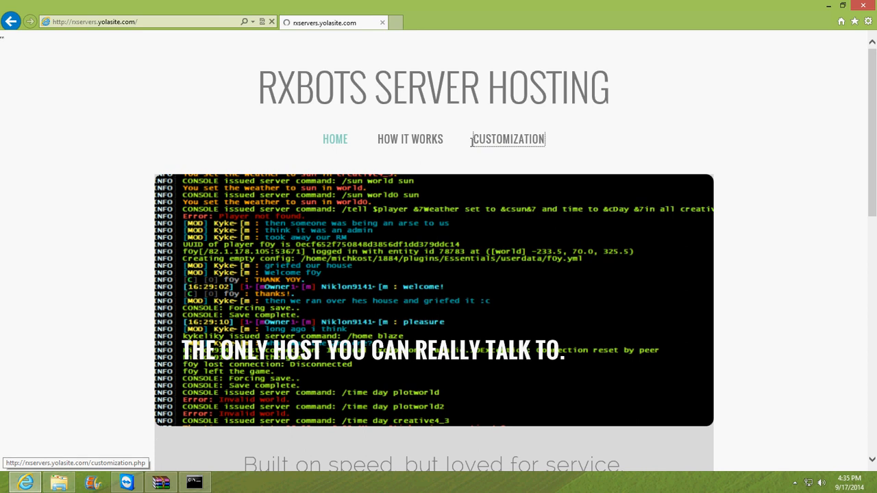
pyautogui.click(508, 139)
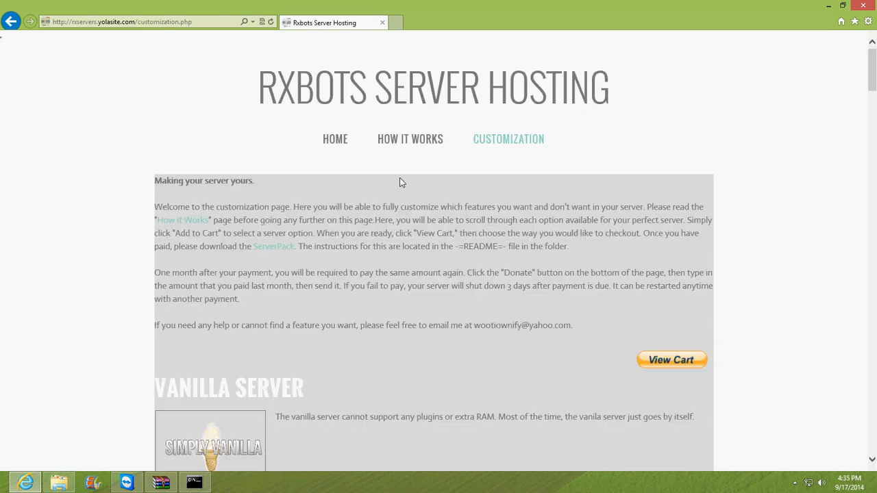
pyautogui.scroll(-3)
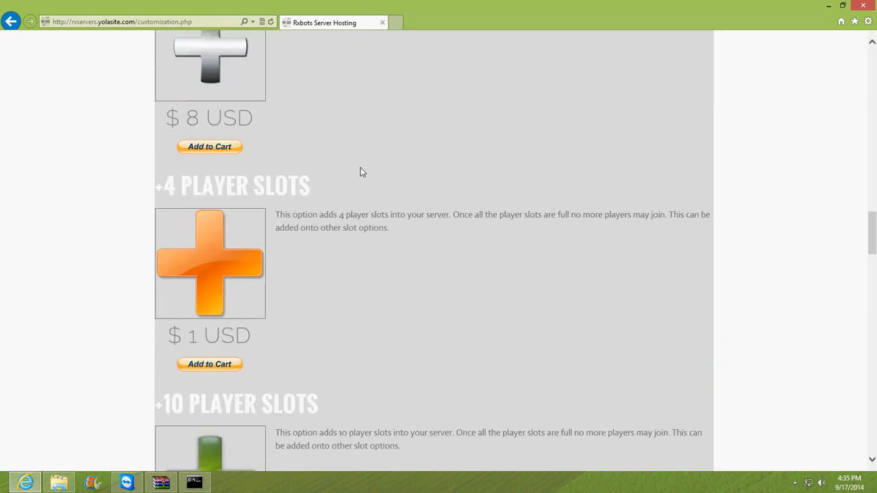
pyautogui.scroll(-3)
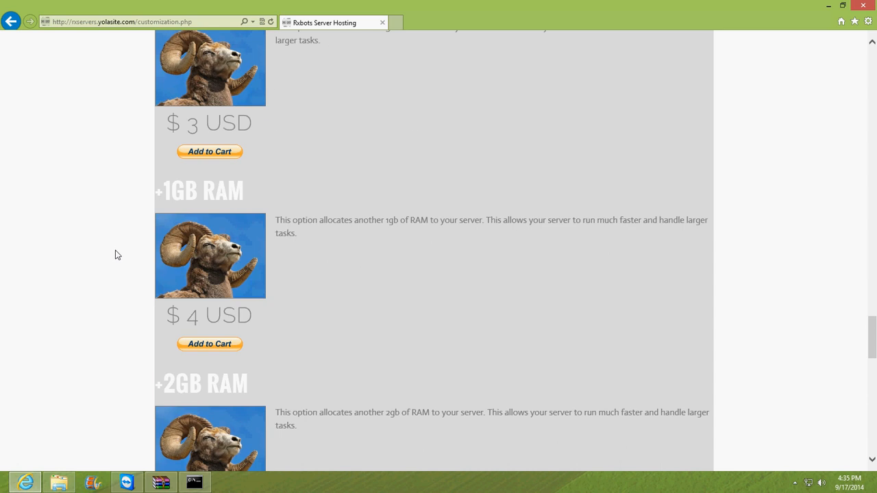
pyautogui.moveTo(253, 209)
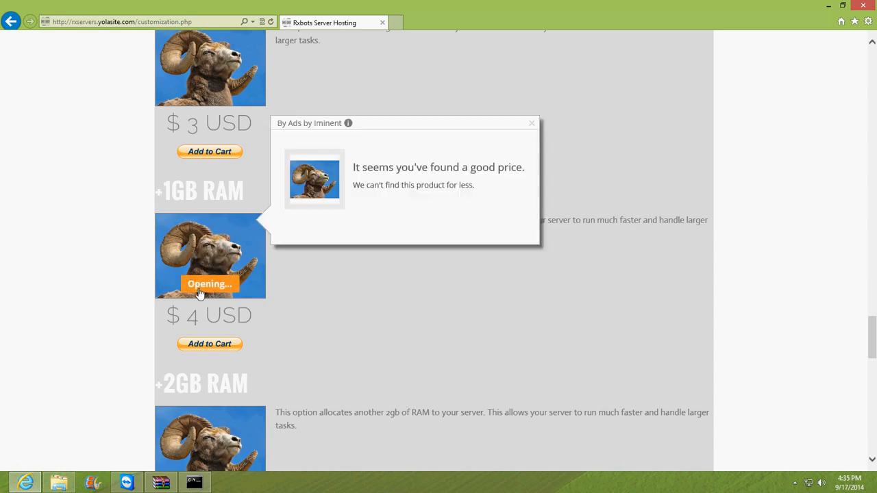
pyautogui.click(531, 124)
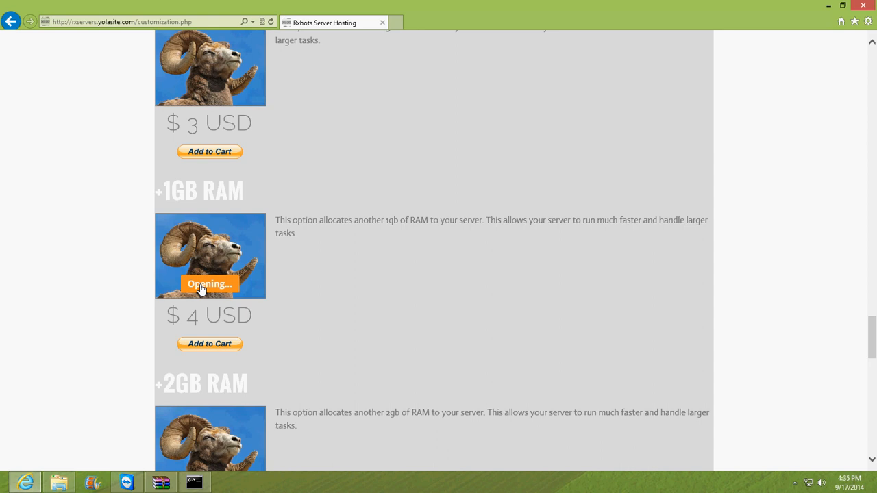
pyautogui.scroll(-3)
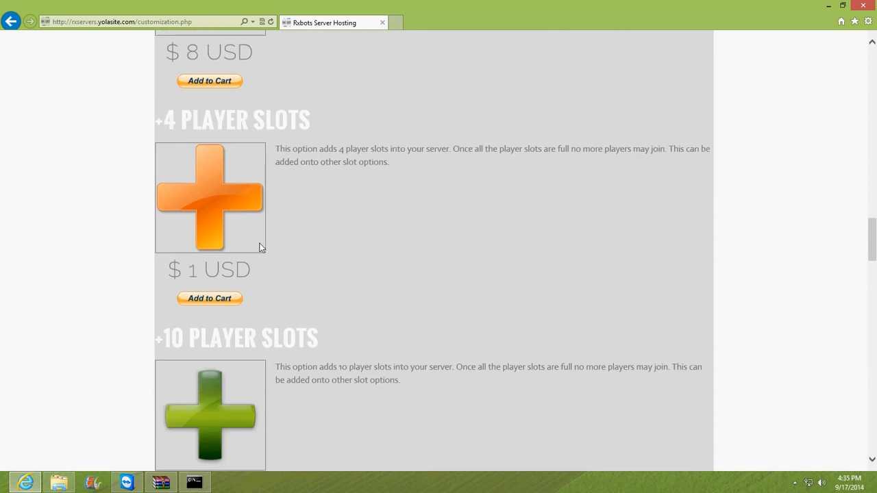
pyautogui.scroll(-3)
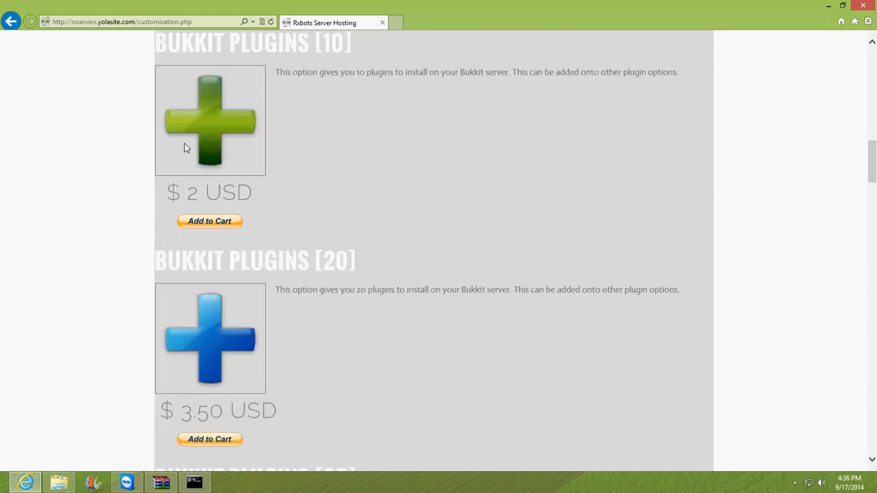
pyautogui.scroll(-3)
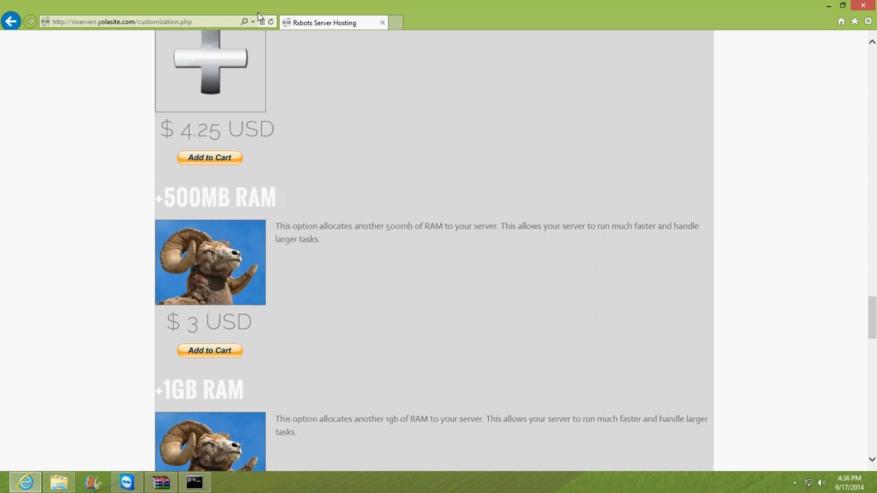
pyautogui.click(11, 21)
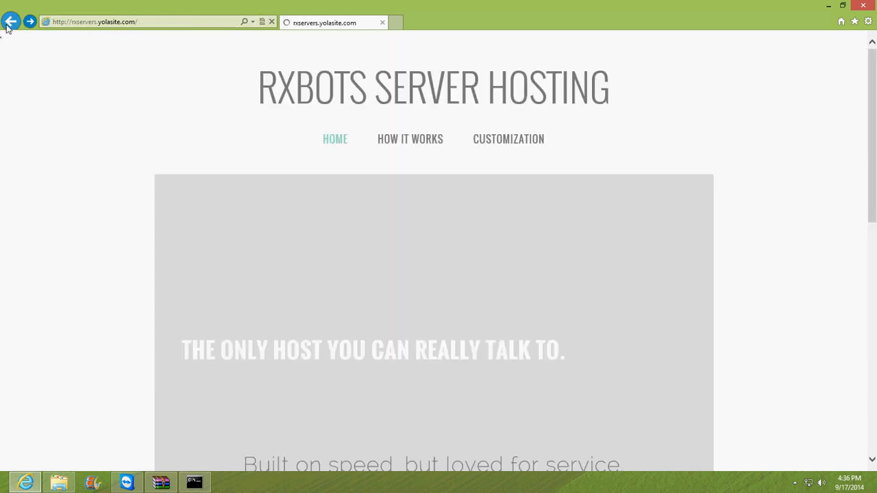
# Return to the rxchannel Downloads page and open the Shared Account page to view its rules
pyautogui.click(11, 21)
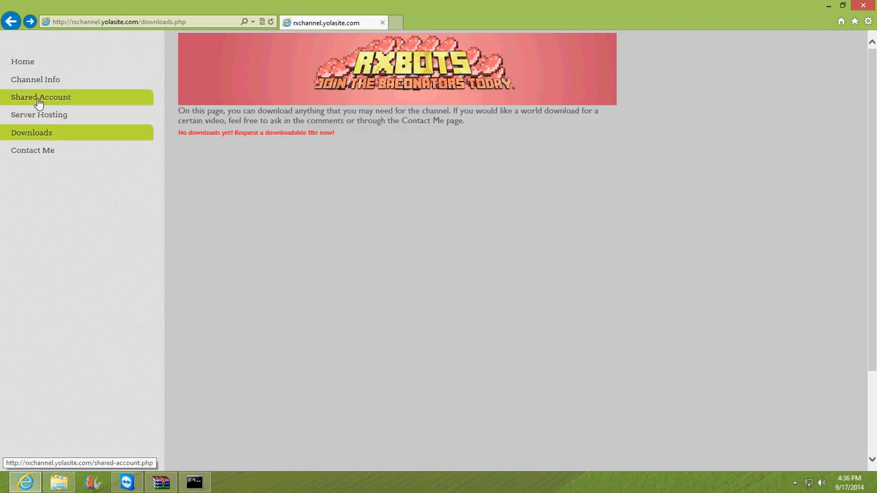
pyautogui.click(41, 97)
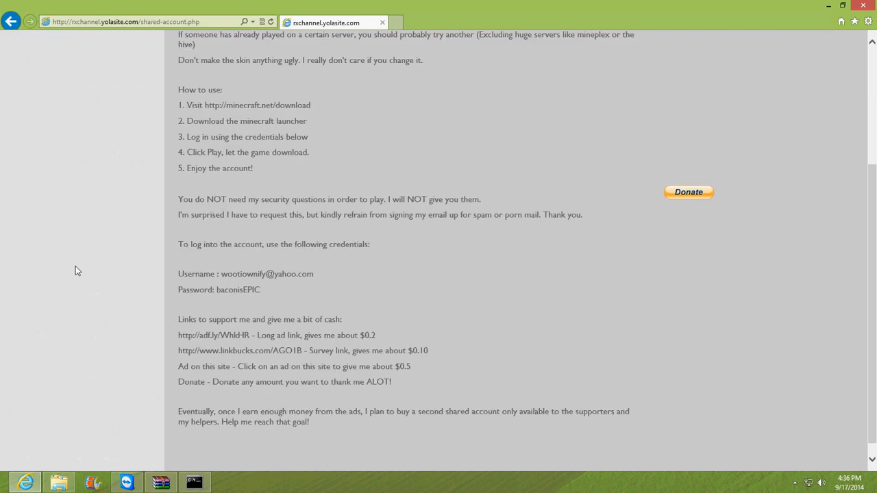
pyautogui.scroll(3)
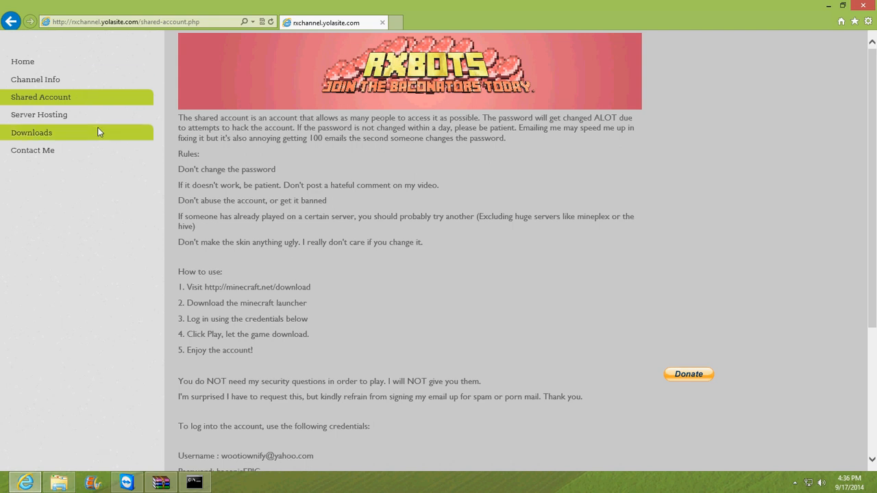
pyautogui.moveTo(90, 294)
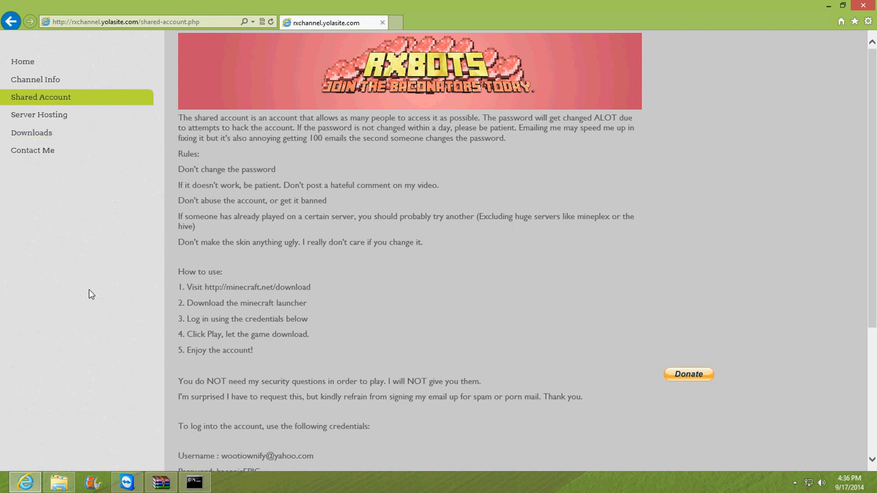